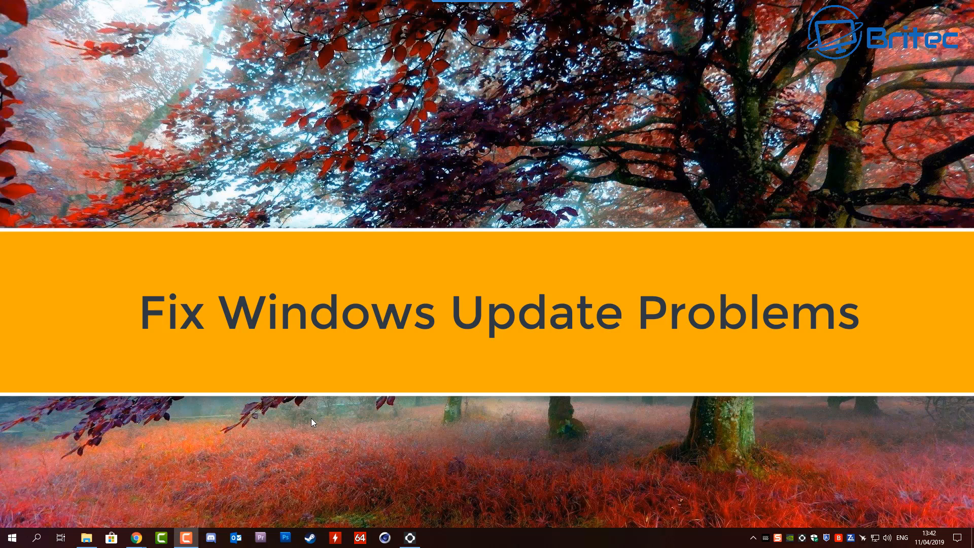
mouse_move(50, 515)
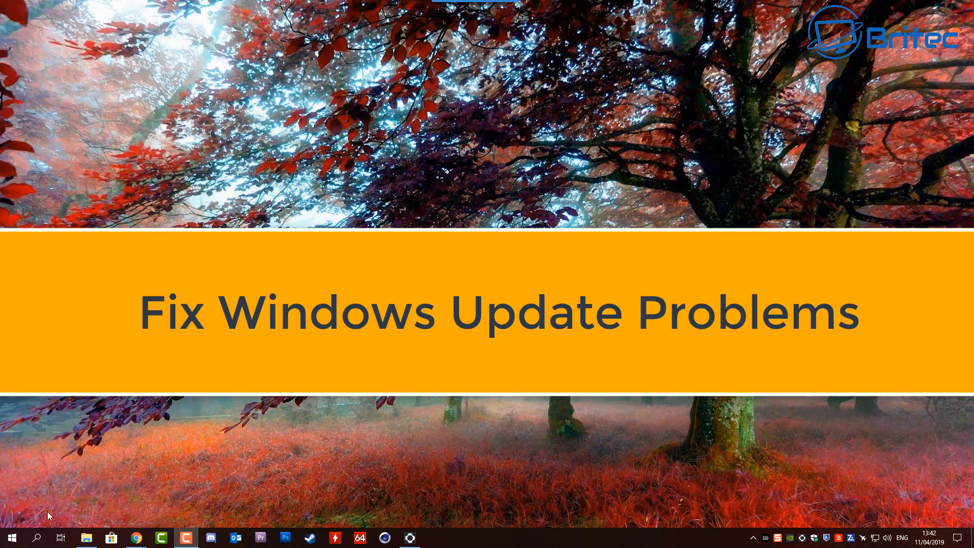
- Bring up the Start menu listing the installed apps
click(12, 538)
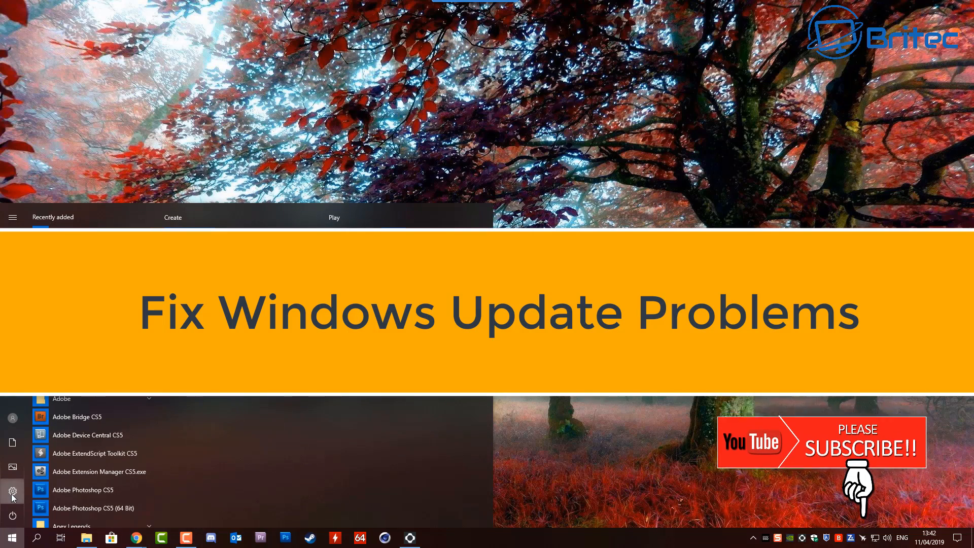
- Go from the Start menu's Settings gear to Update & Security, landing on Windows Update
click(12, 491)
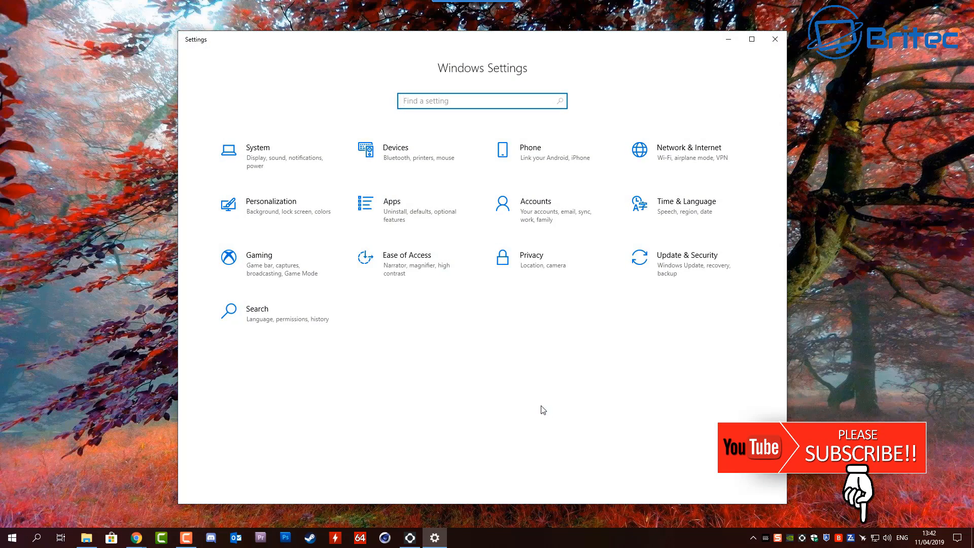
click(687, 254)
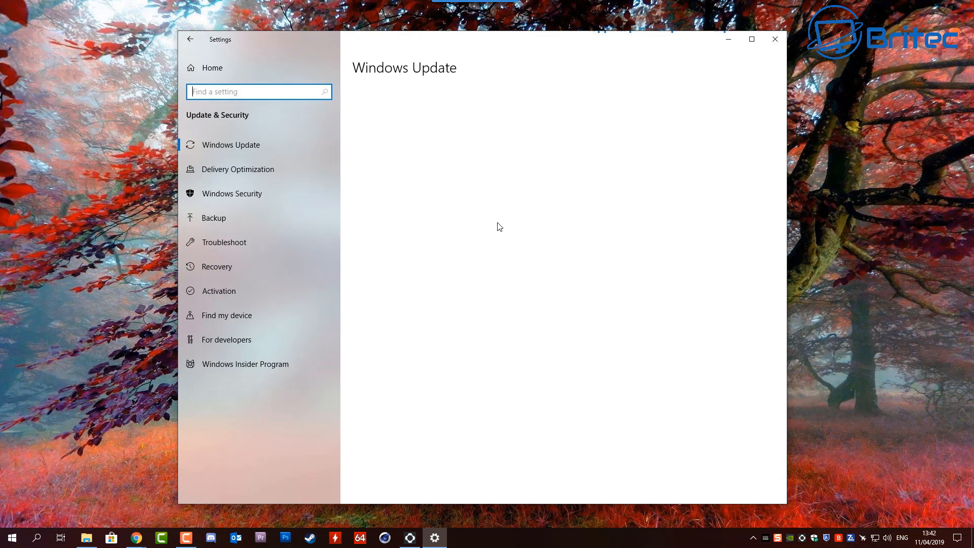
mouse_move(458, 234)
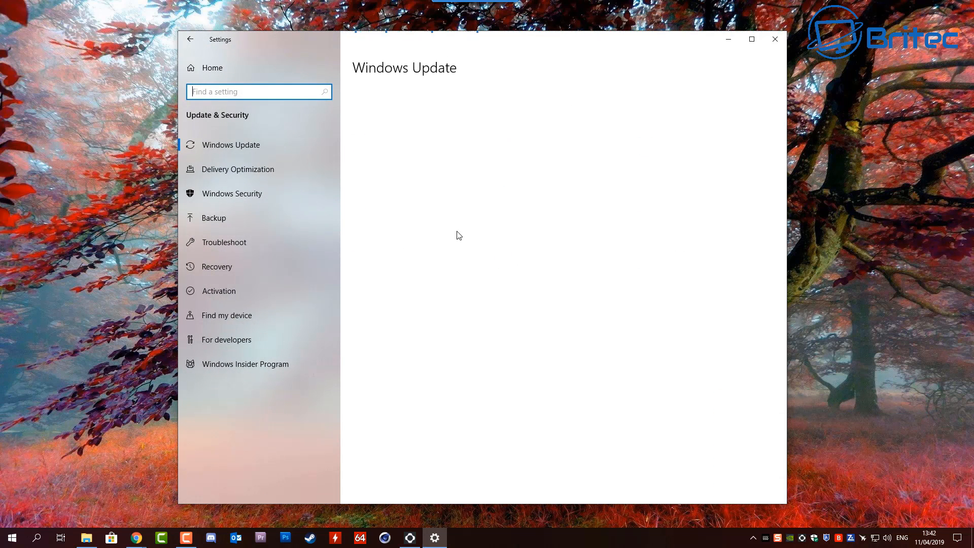
mouse_move(570, 266)
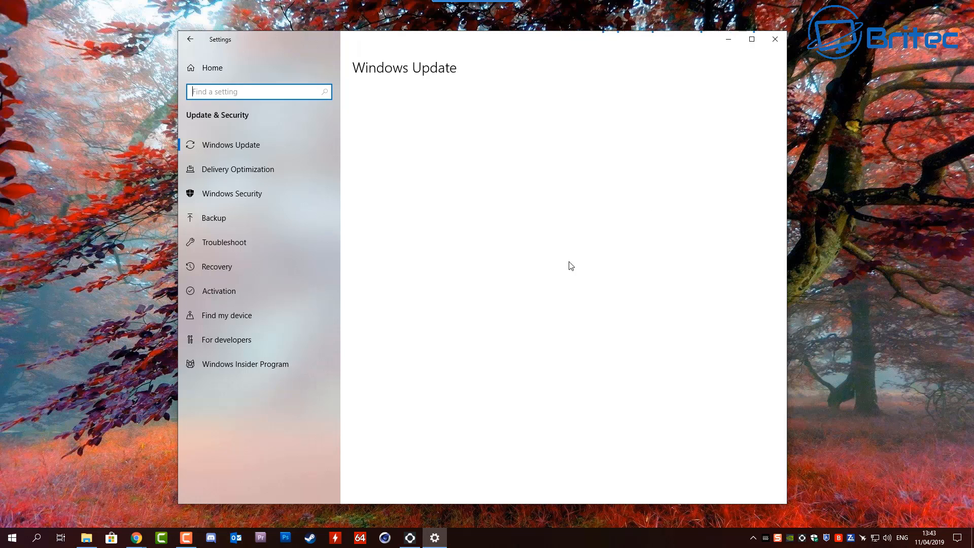
mouse_move(367, 39)
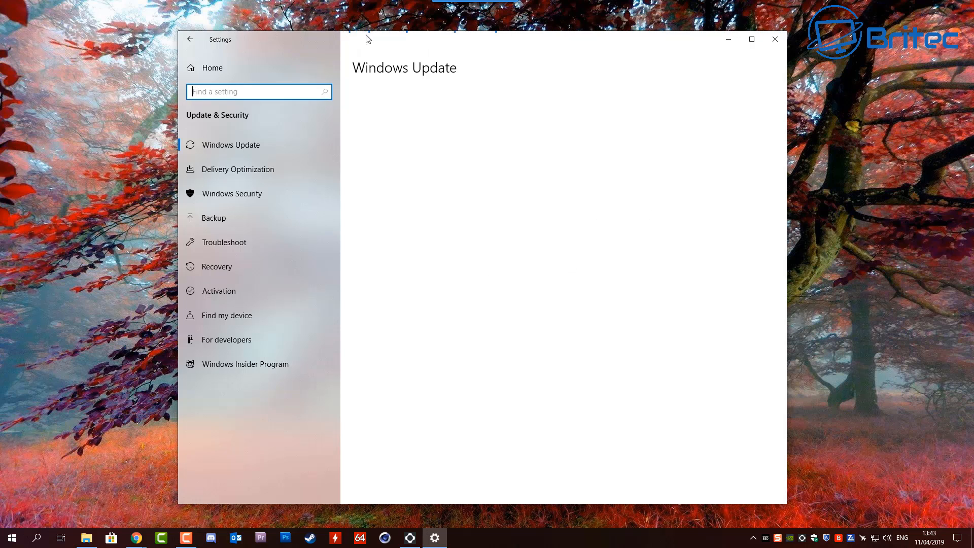
mouse_move(645, 41)
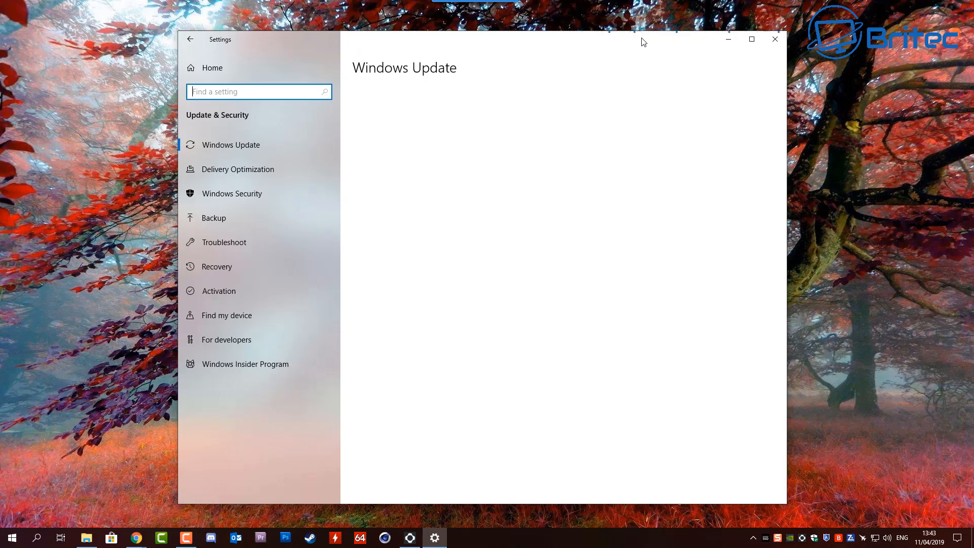
mouse_move(460, 128)
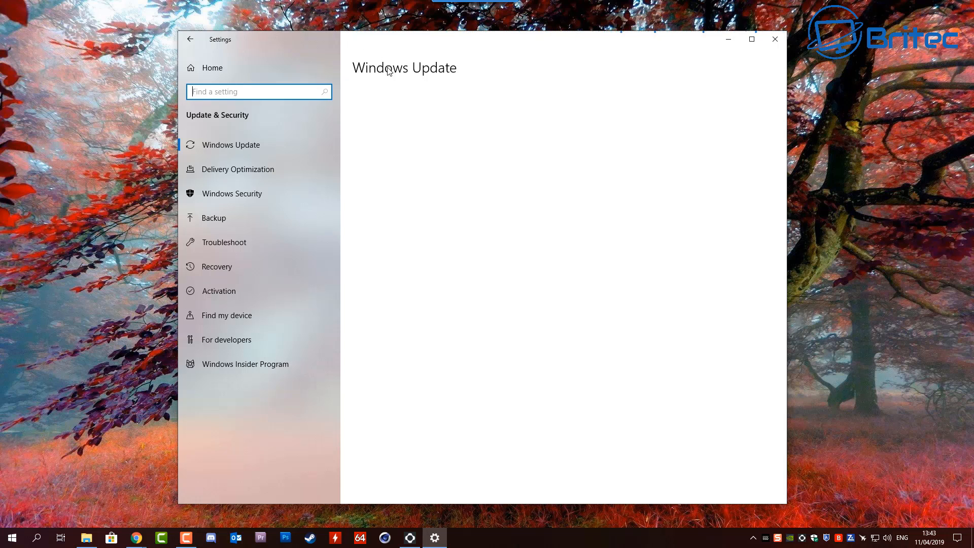
mouse_move(524, 60)
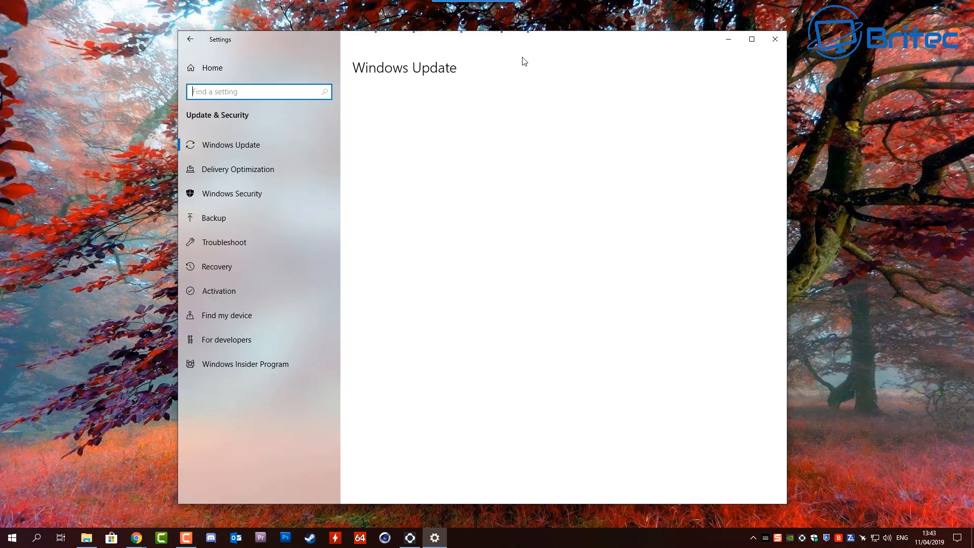
mouse_move(536, 110)
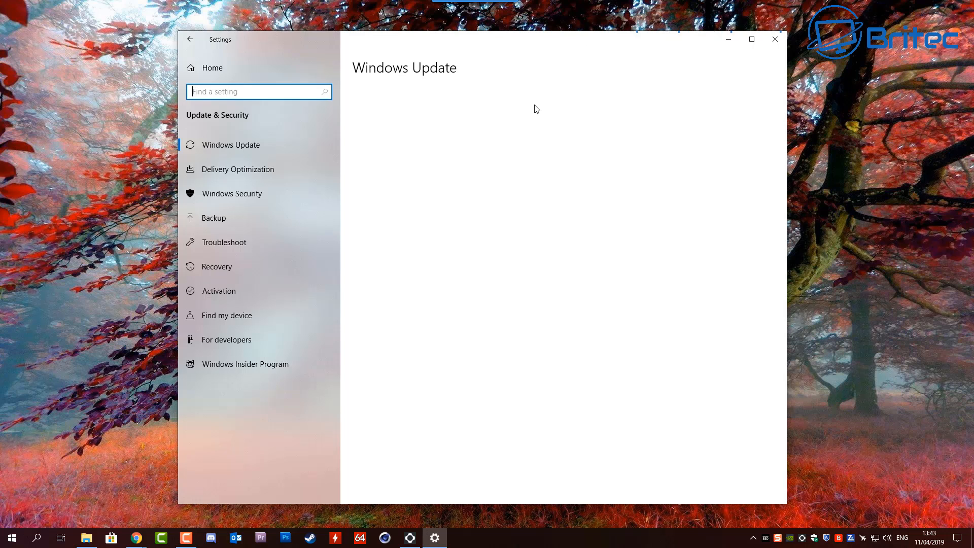
mouse_move(514, 158)
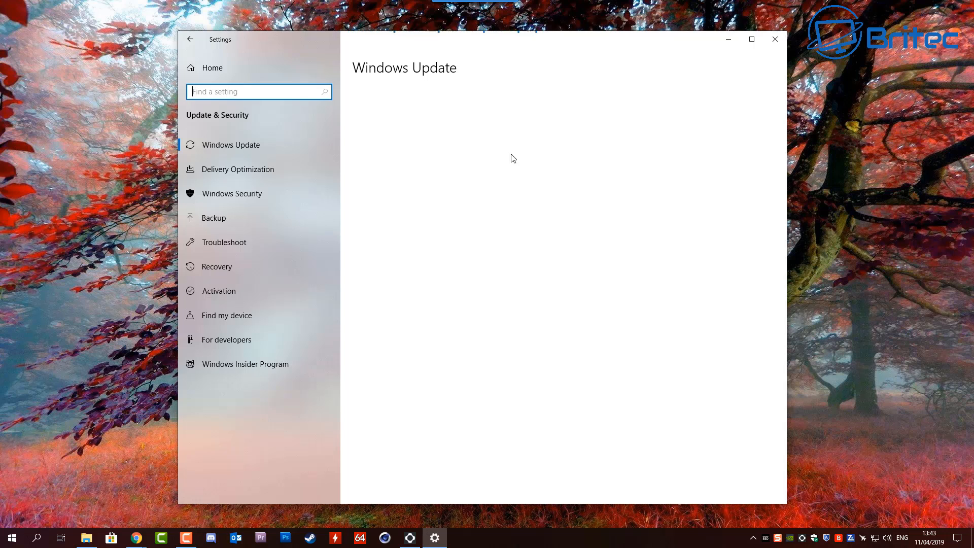
mouse_move(557, 184)
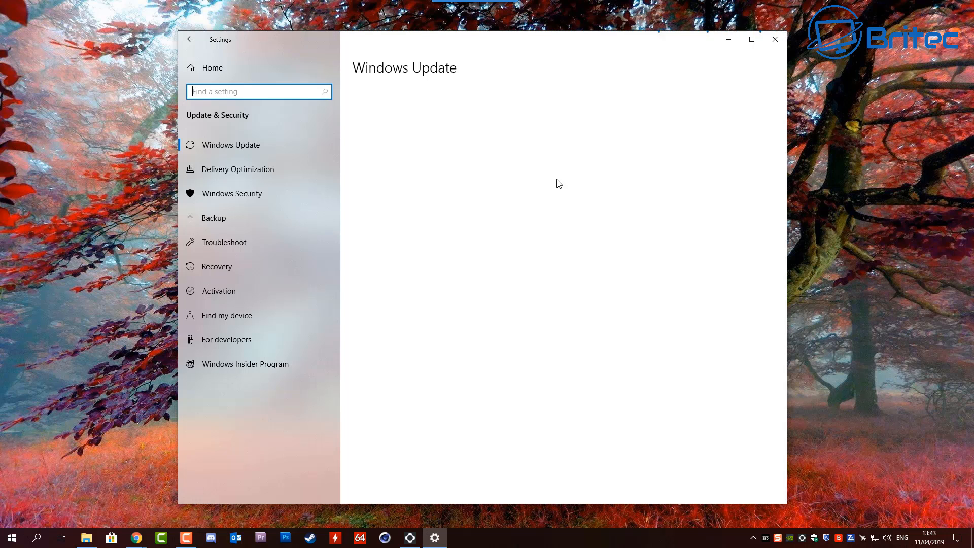
mouse_move(480, 261)
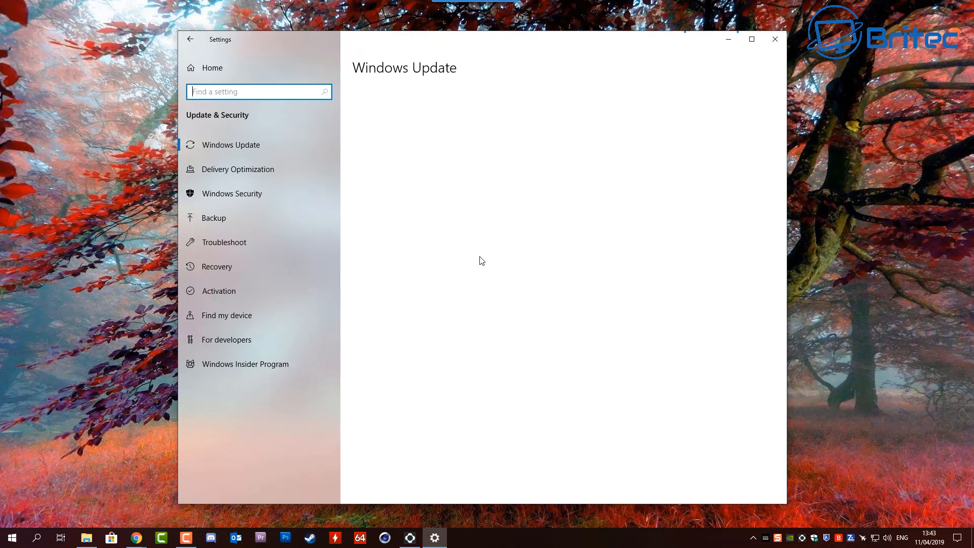
mouse_move(391, 44)
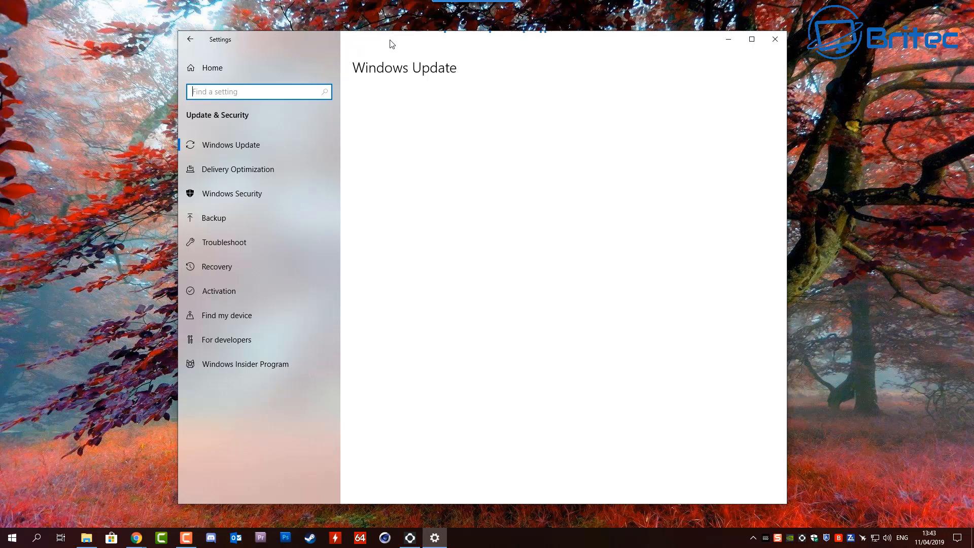
mouse_move(396, 53)
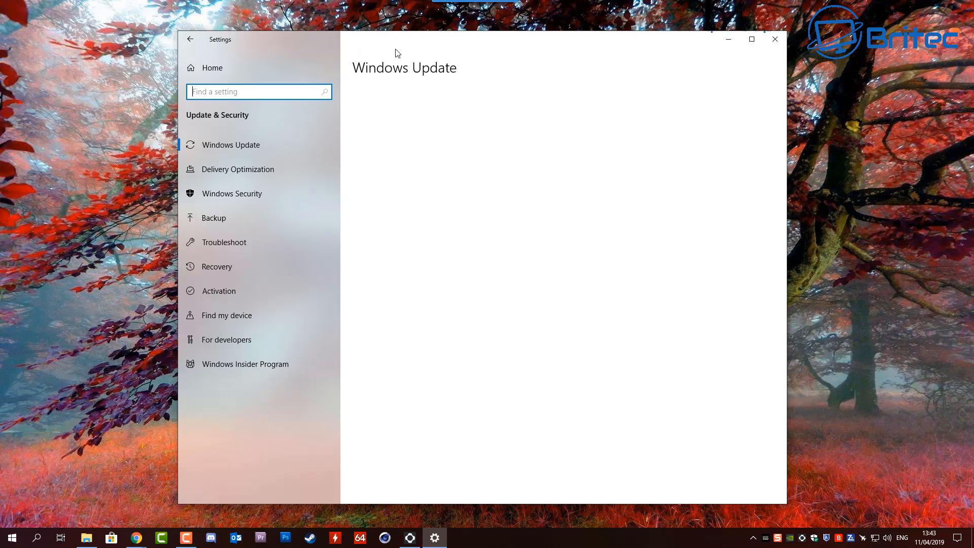
mouse_move(488, 65)
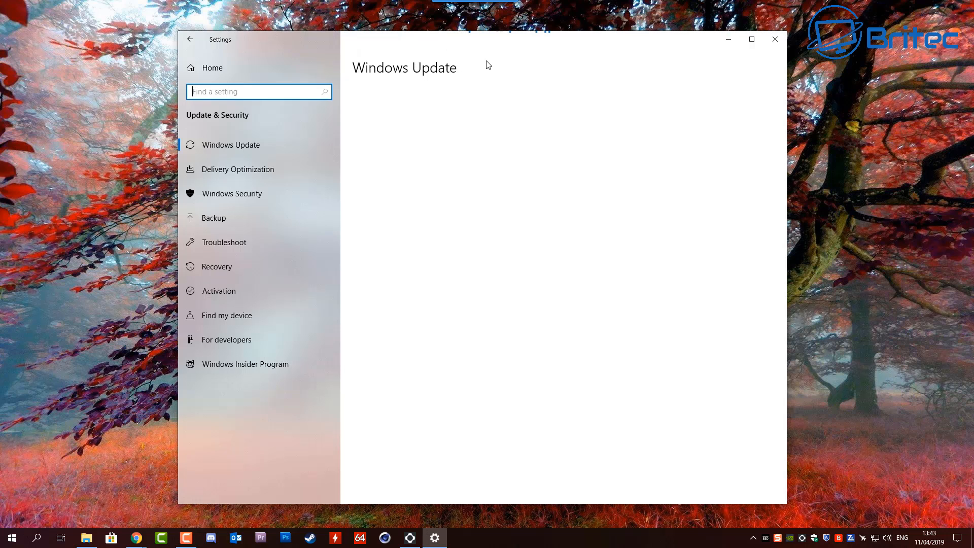
mouse_move(473, 93)
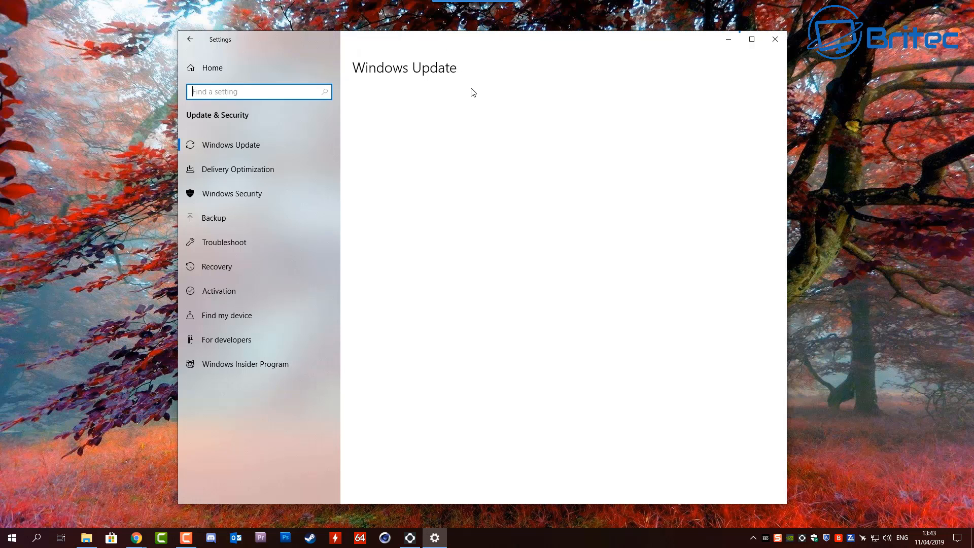
mouse_move(506, 55)
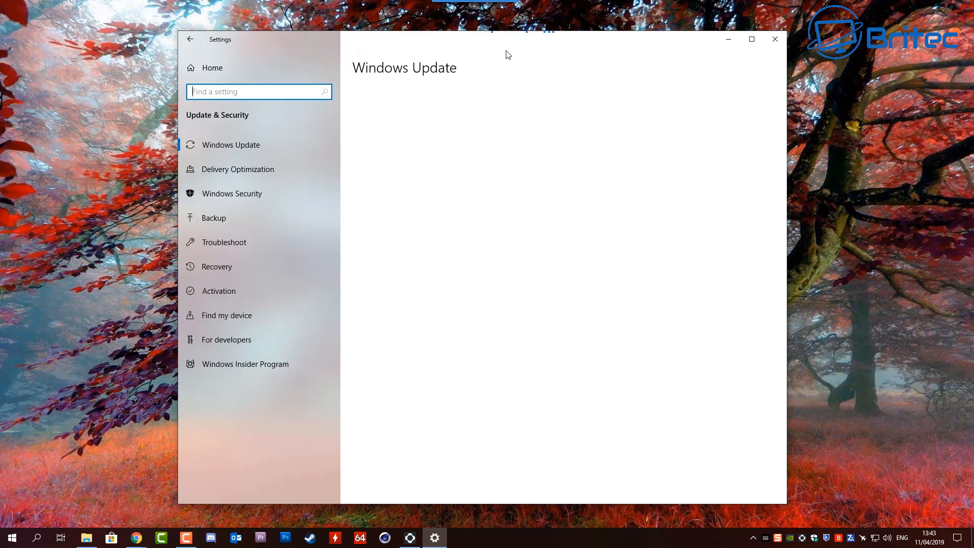
mouse_move(494, 56)
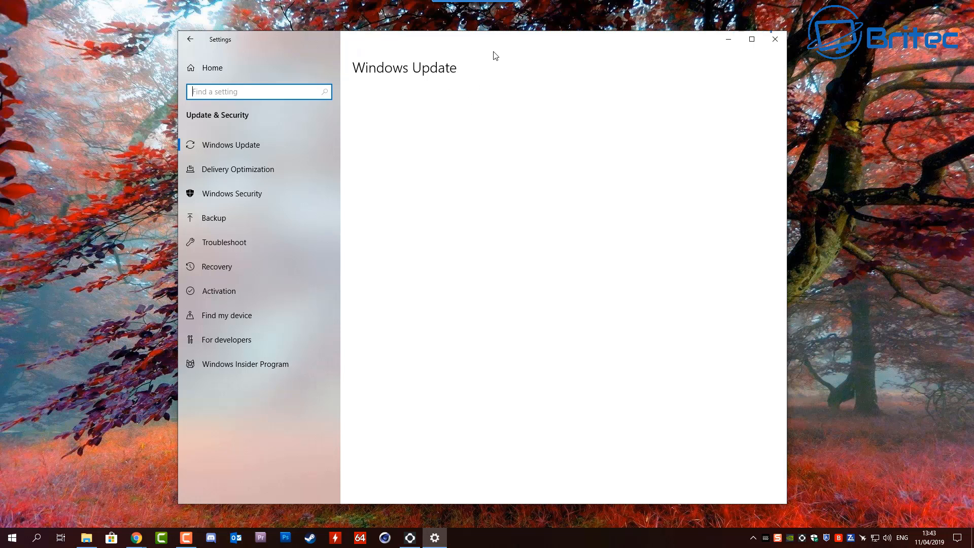
mouse_move(516, 114)
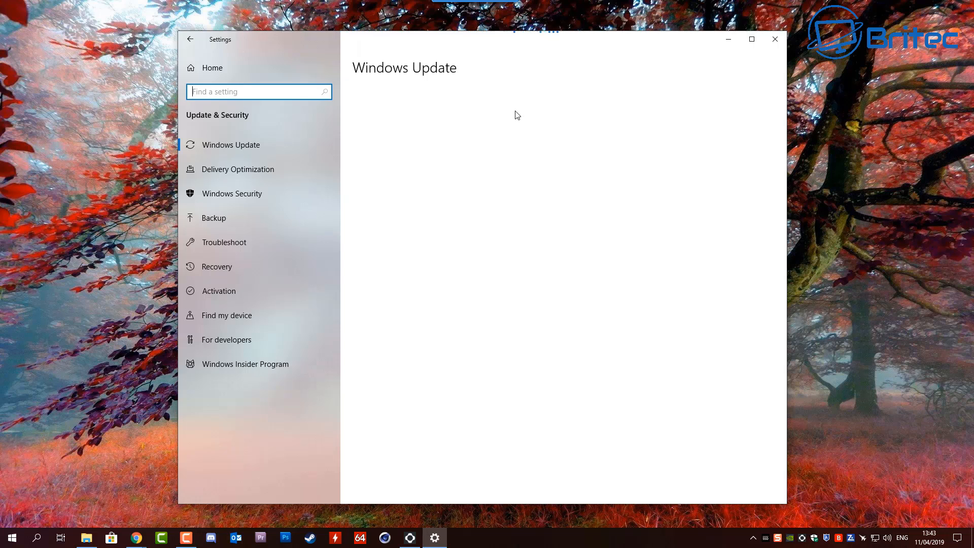
mouse_move(524, 124)
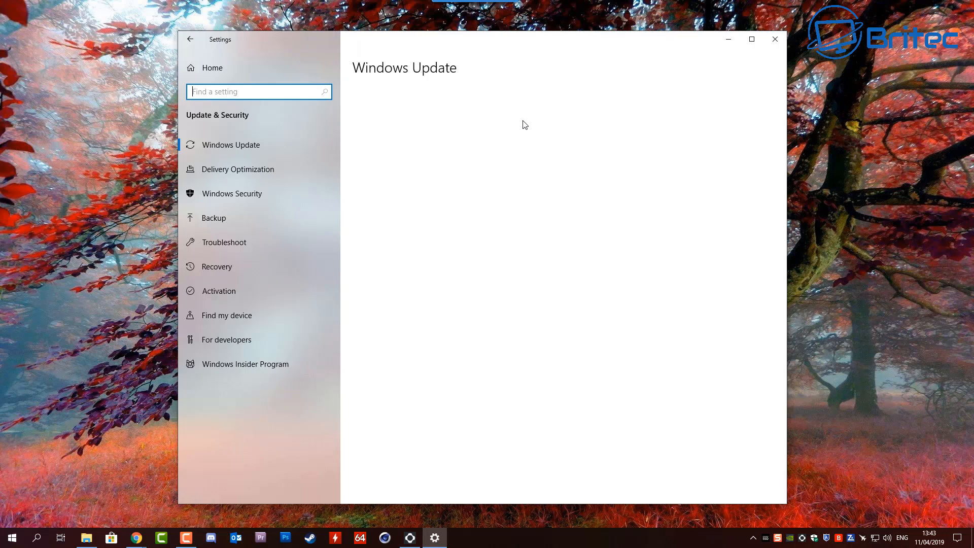
mouse_move(453, 169)
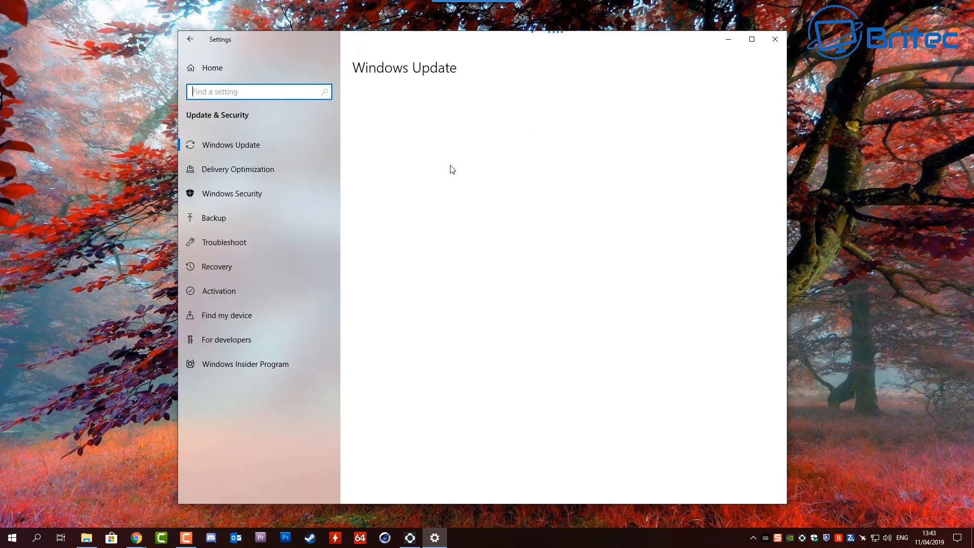
mouse_move(468, 288)
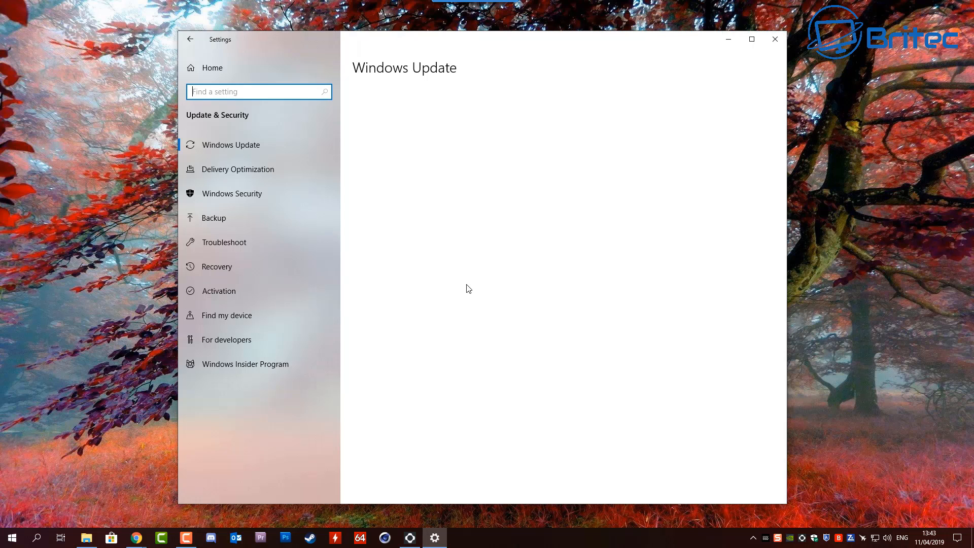
mouse_move(528, 248)
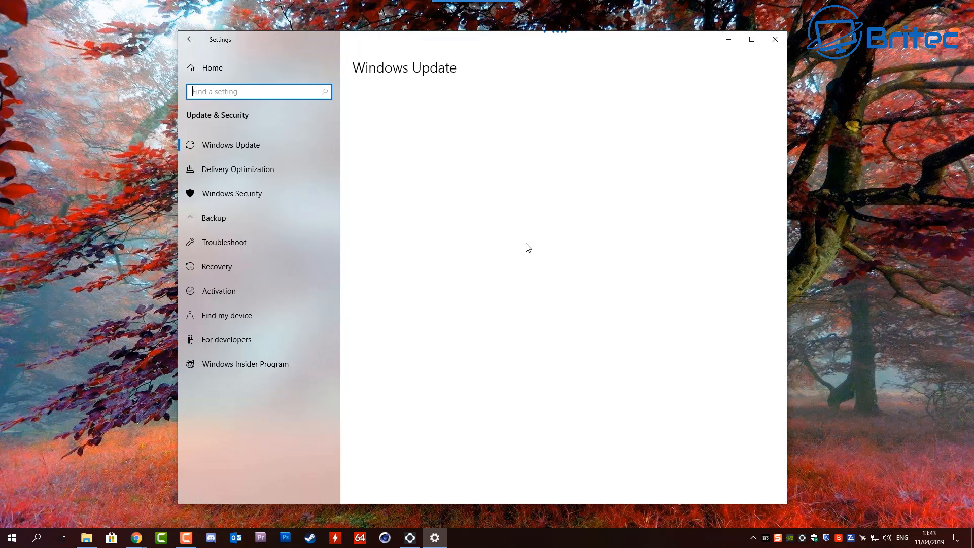
mouse_move(774, 40)
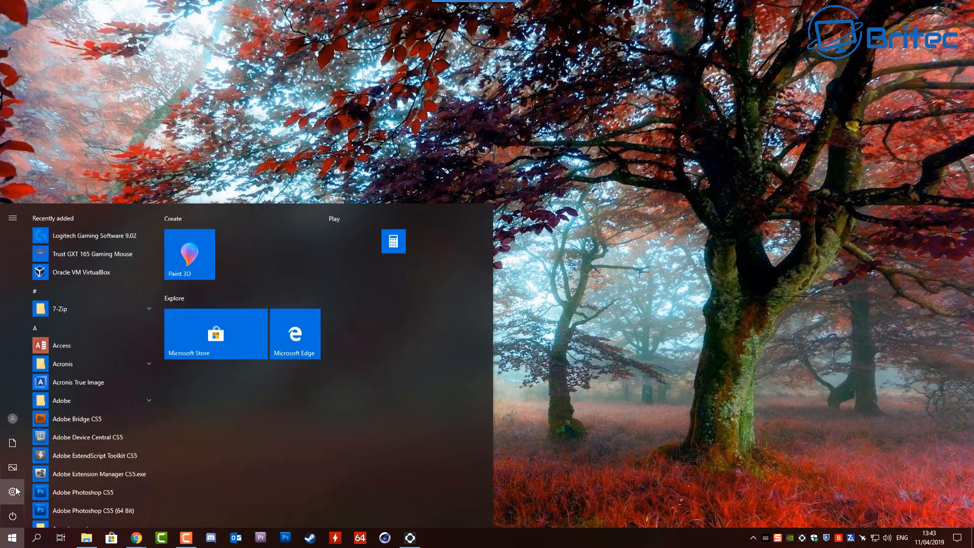
click(12, 491)
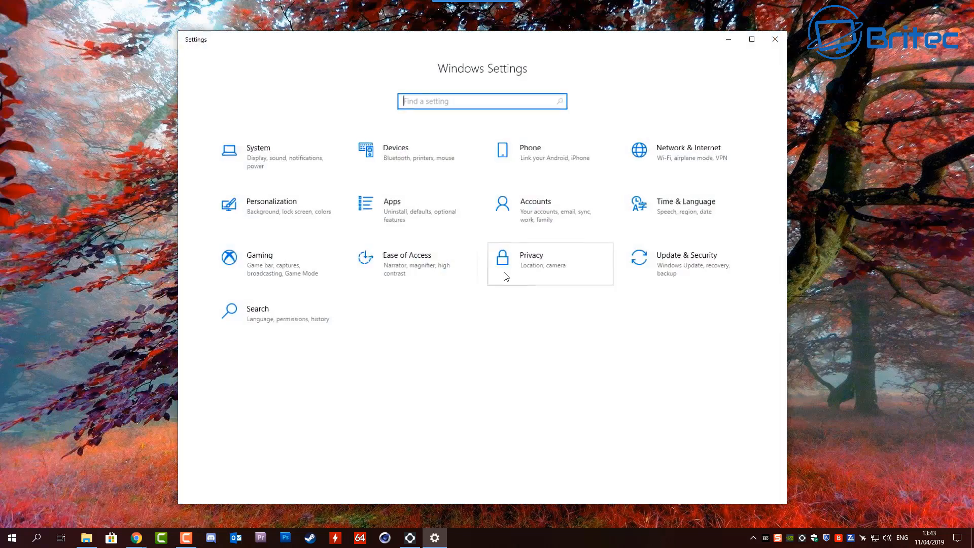
click(687, 254)
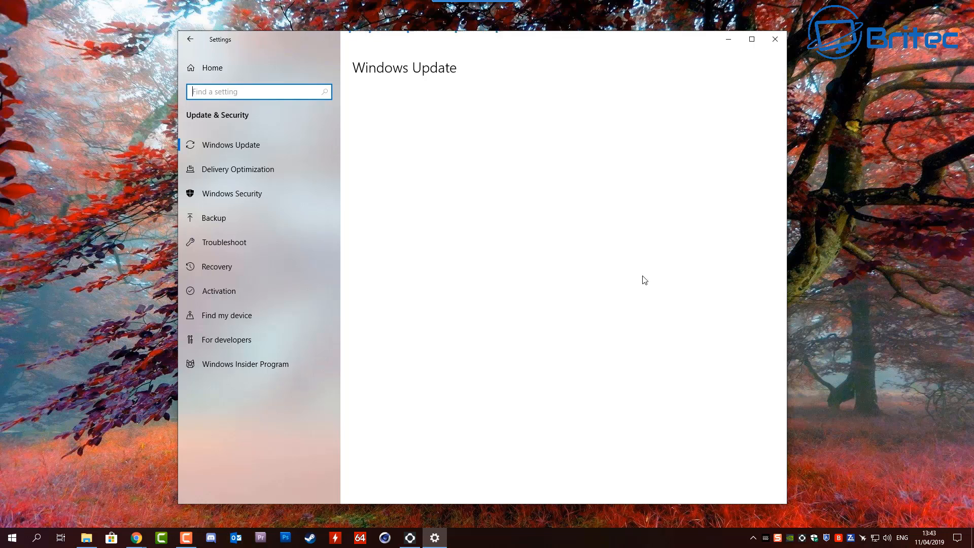
mouse_move(473, 301)
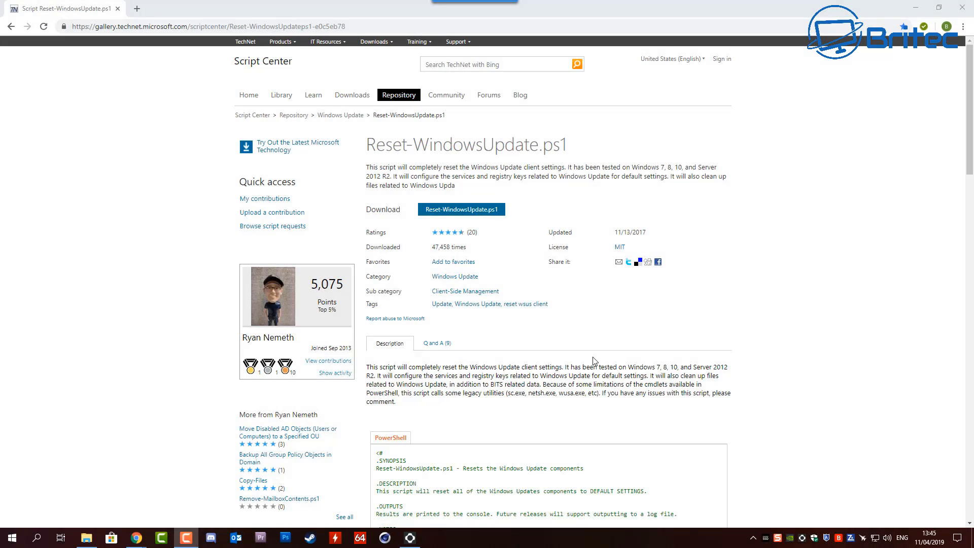
mouse_move(270, 348)
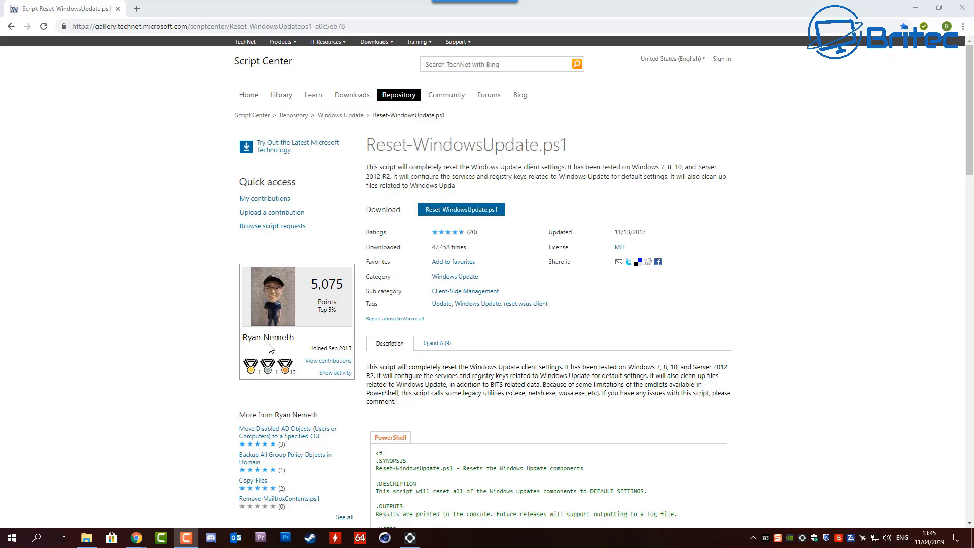
mouse_move(496, 232)
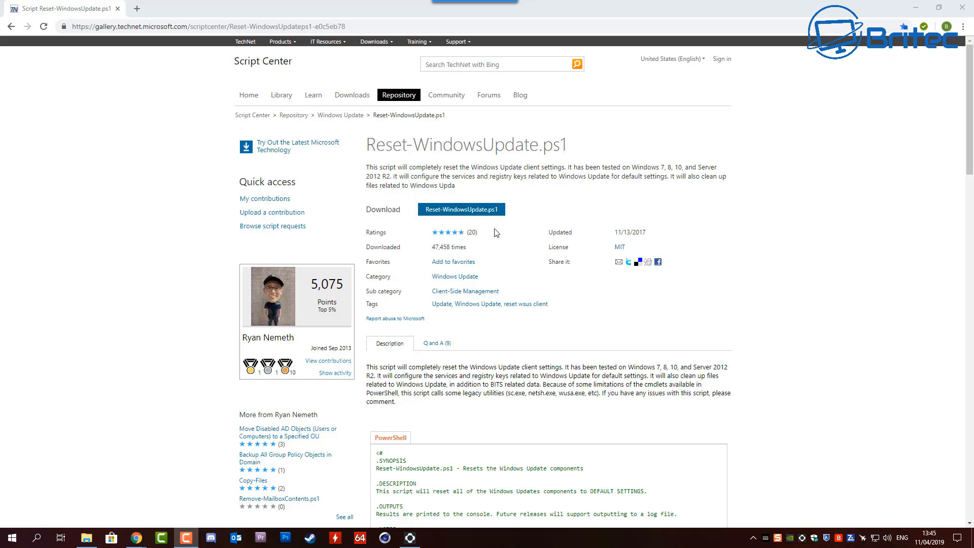
mouse_move(425, 148)
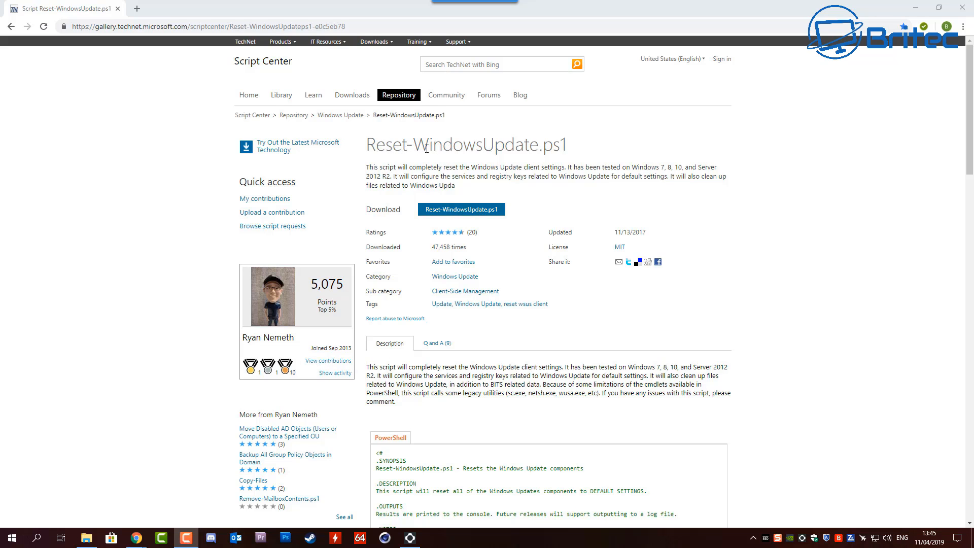
mouse_move(576, 161)
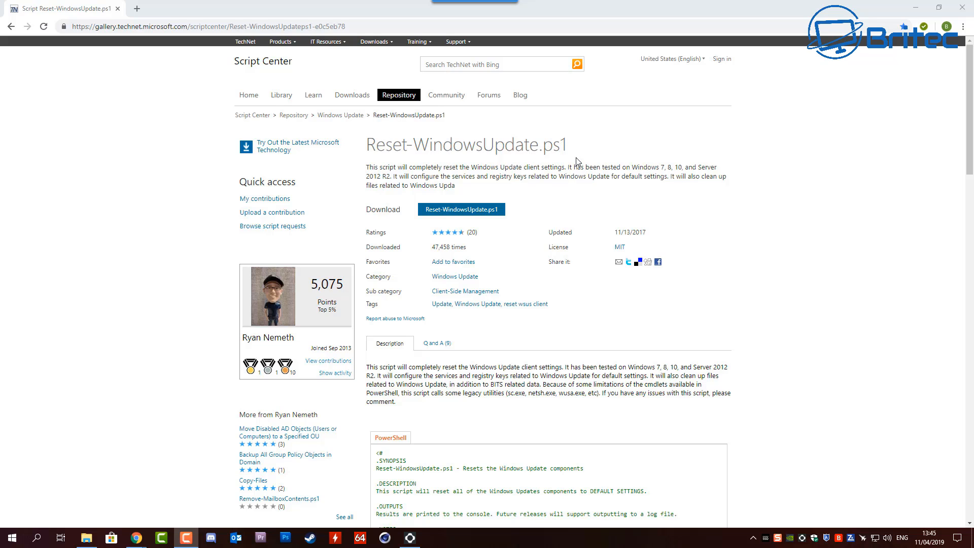
mouse_move(546, 287)
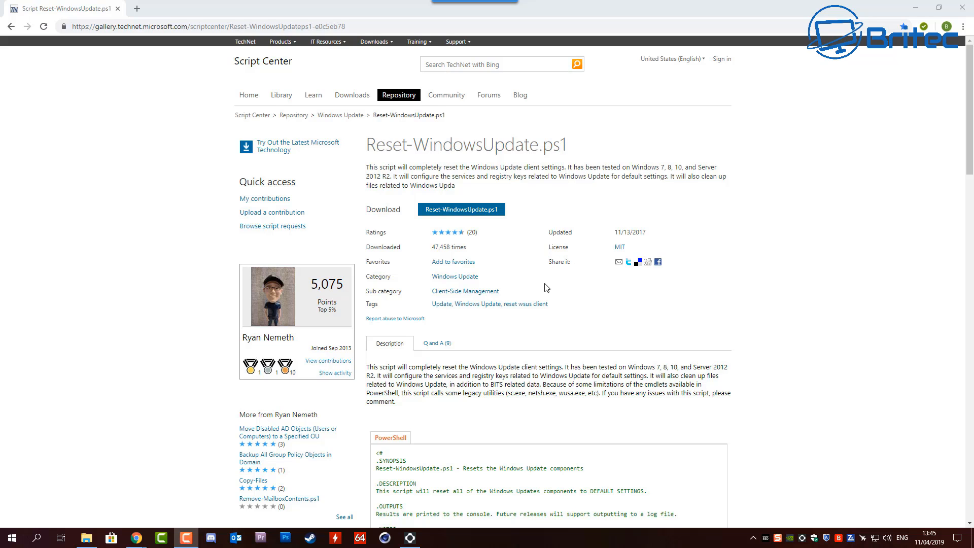
mouse_move(462, 209)
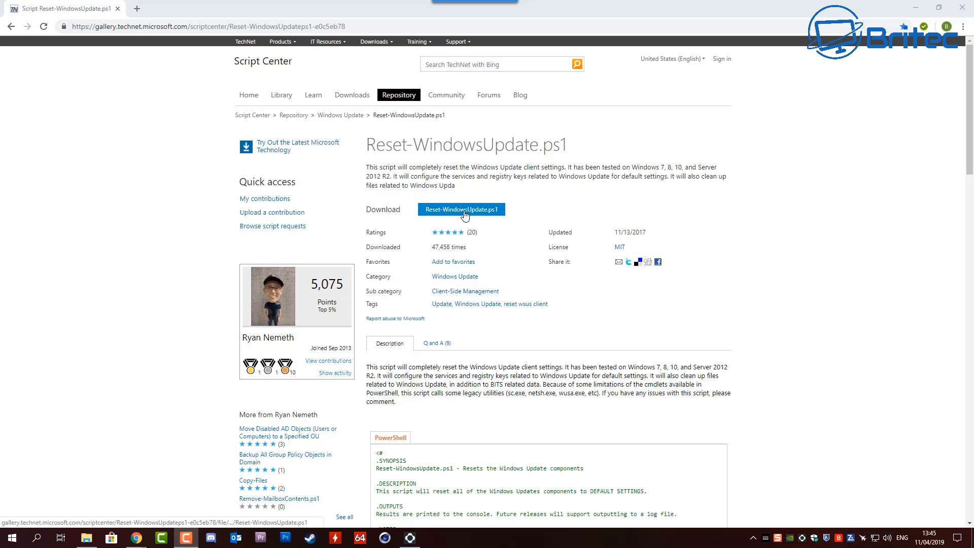
mouse_move(507, 296)
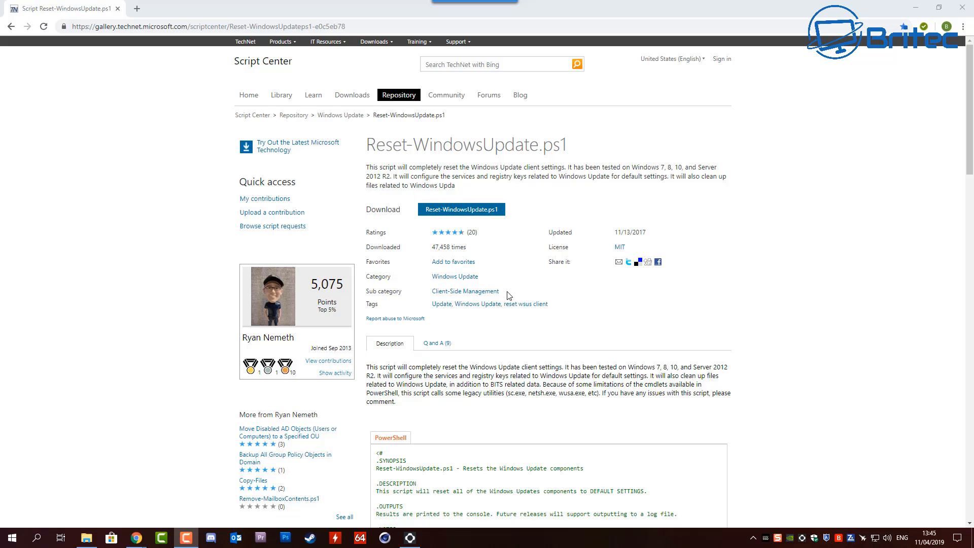
scroll(down, 3)
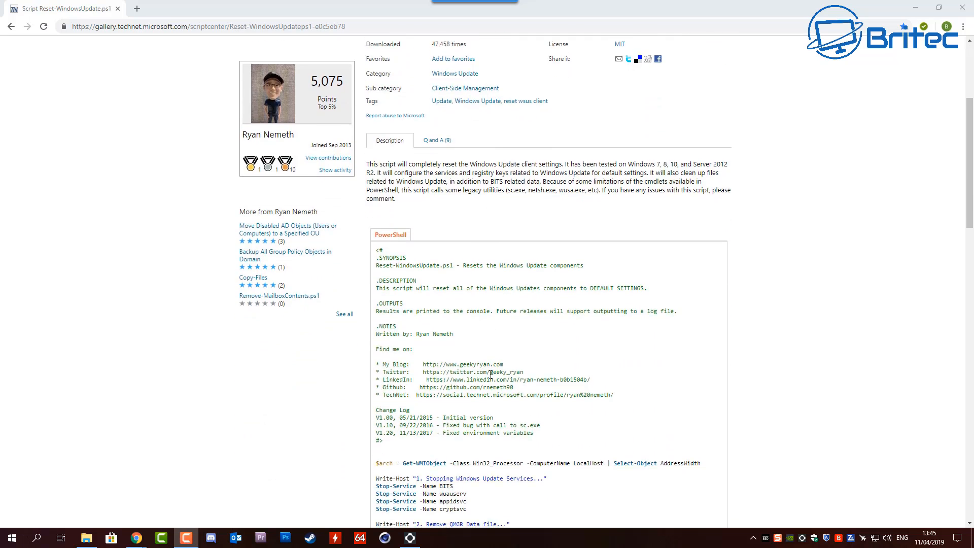
scroll(down, 3)
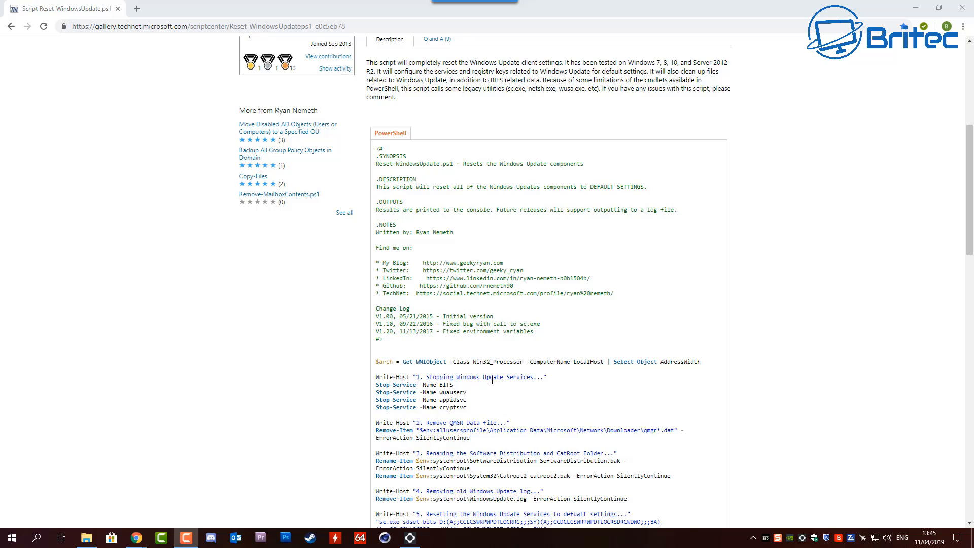
mouse_move(491, 388)
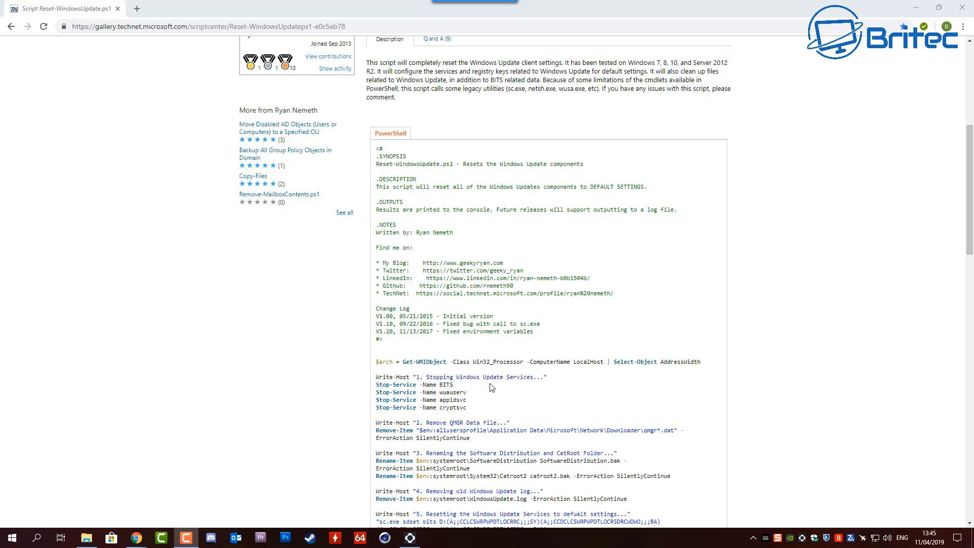
mouse_move(461, 388)
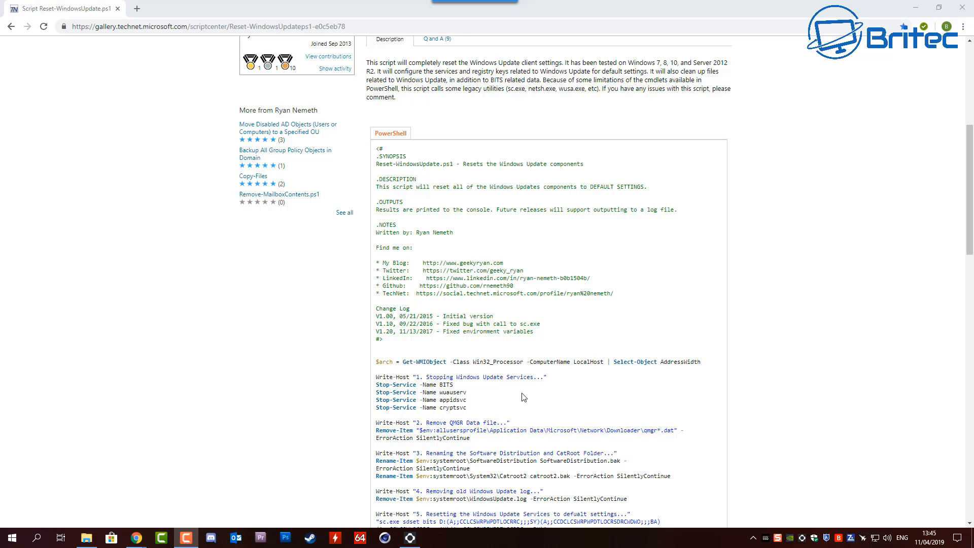
scroll(down, 3)
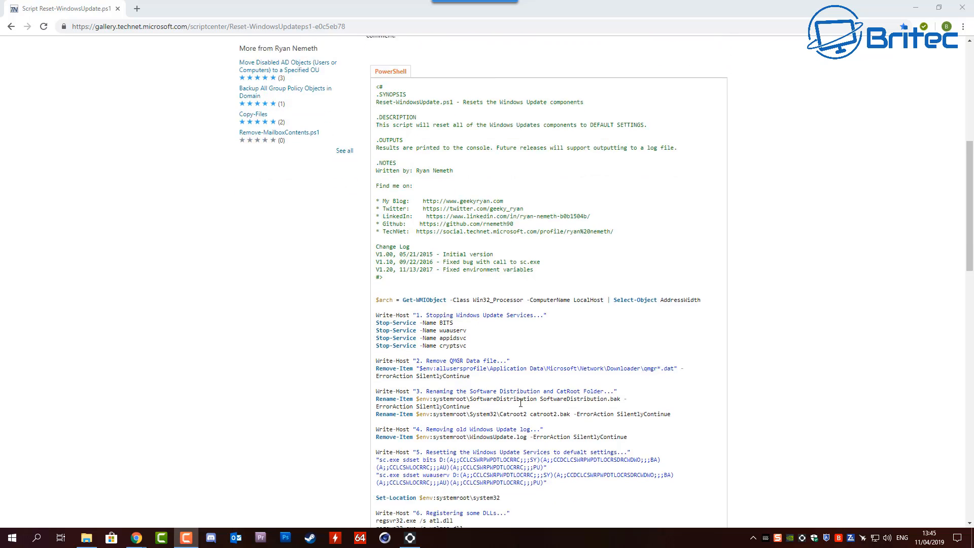
scroll(down, 3)
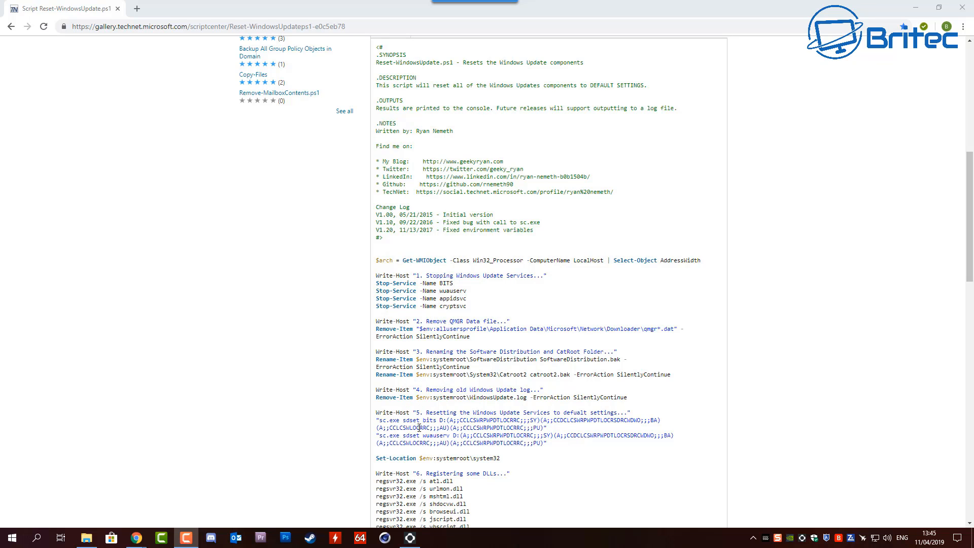
scroll(down, 3)
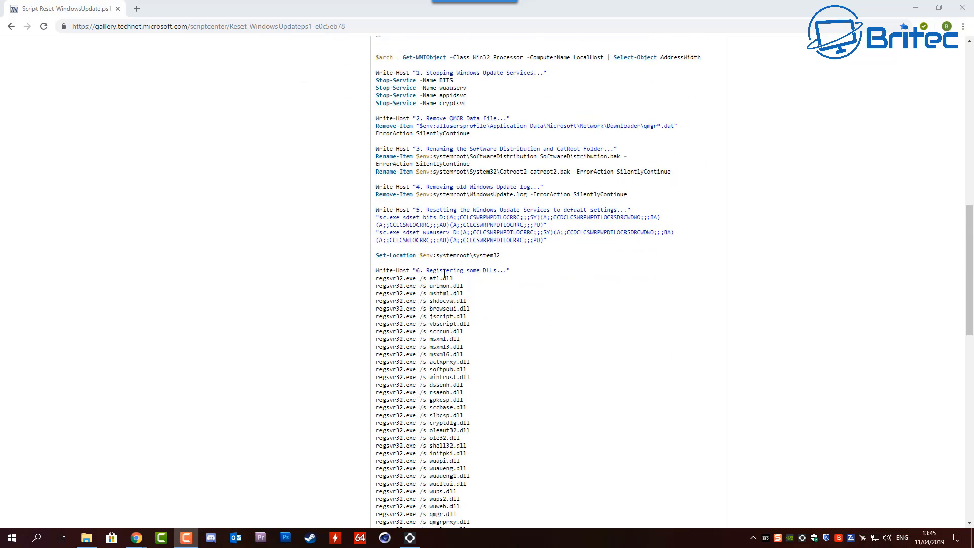
mouse_move(438, 334)
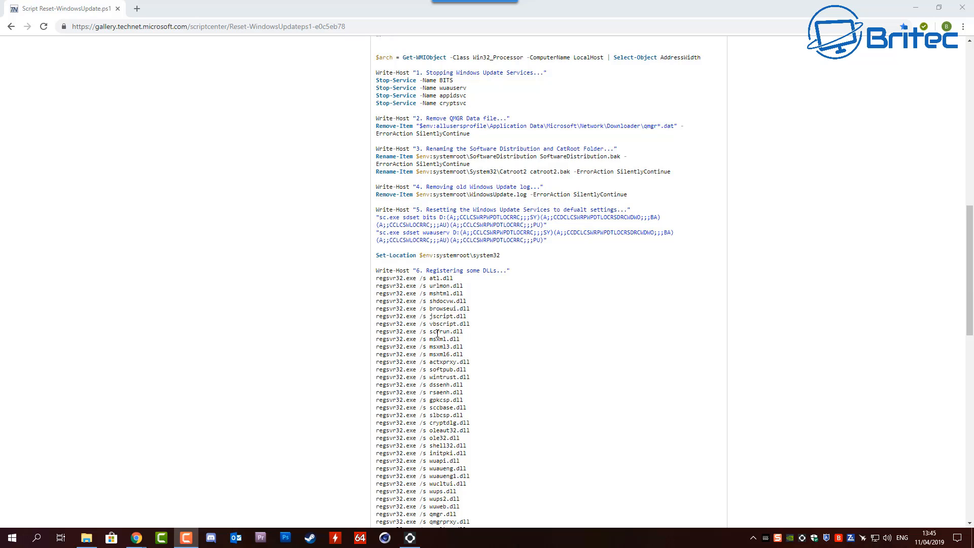
scroll(down, 3)
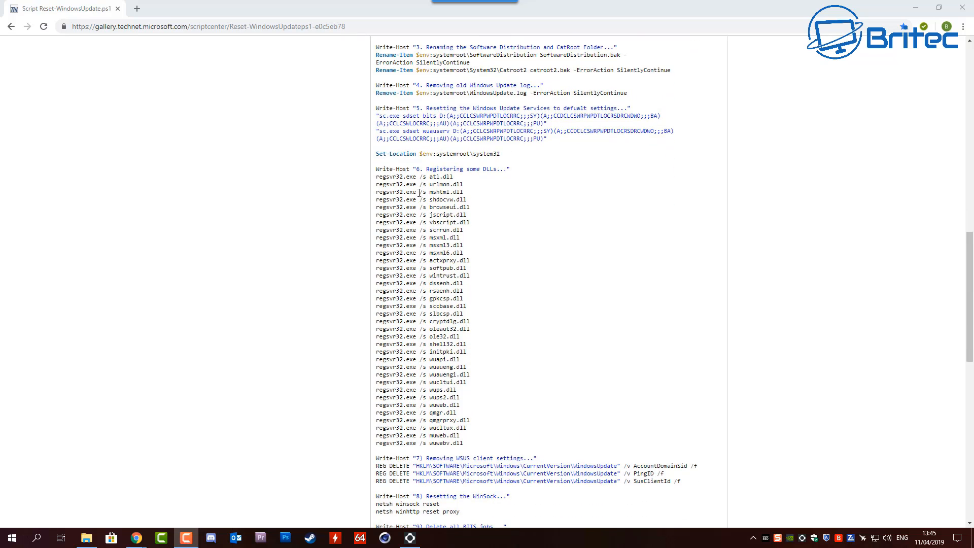
mouse_move(437, 377)
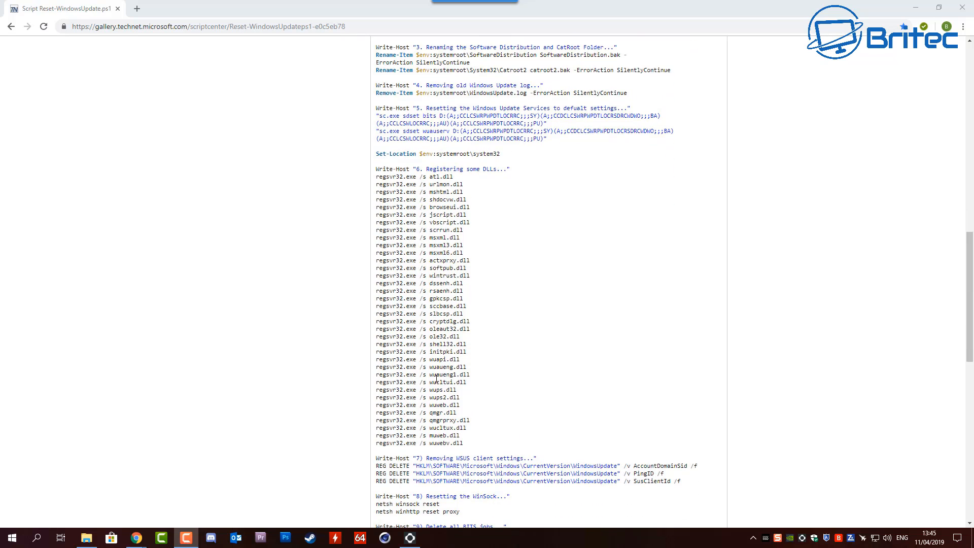
scroll(down, 3)
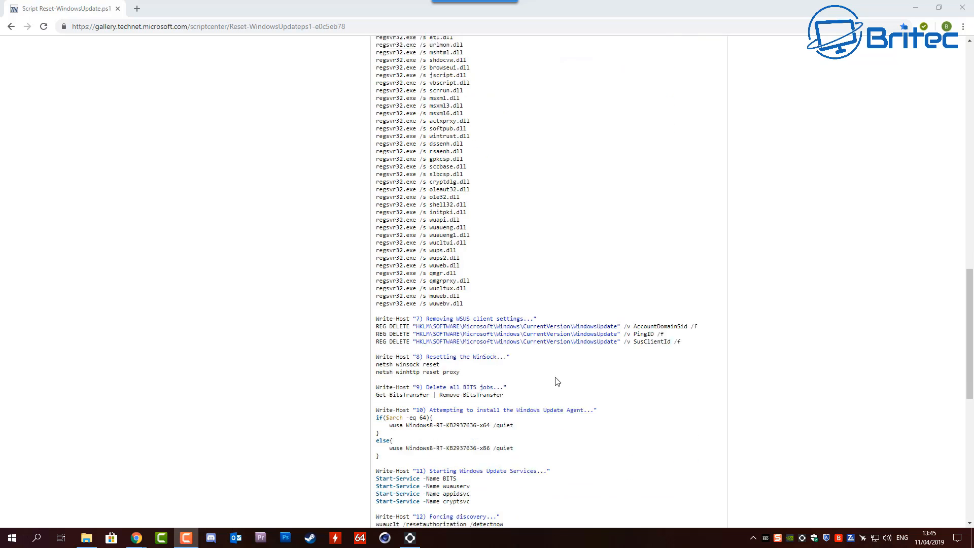
scroll(down, 3)
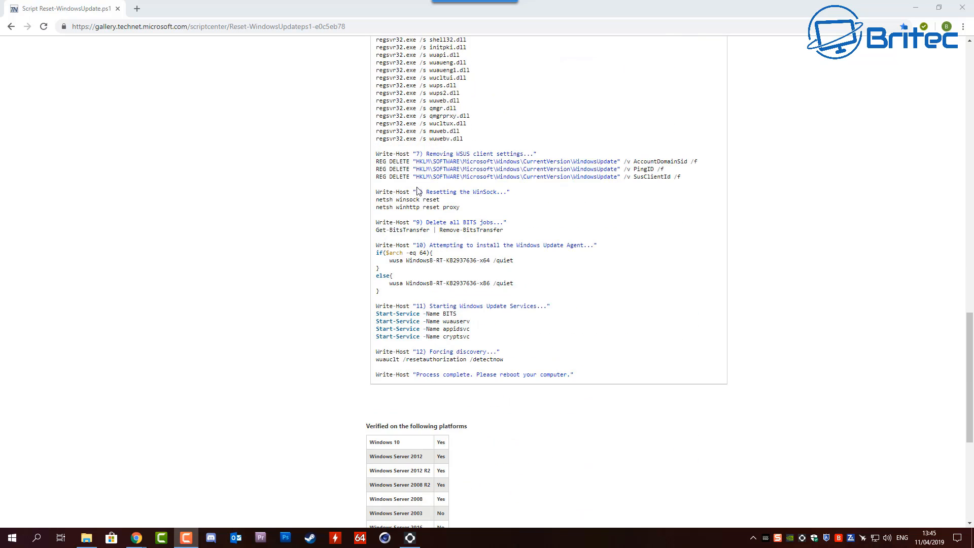
mouse_move(453, 258)
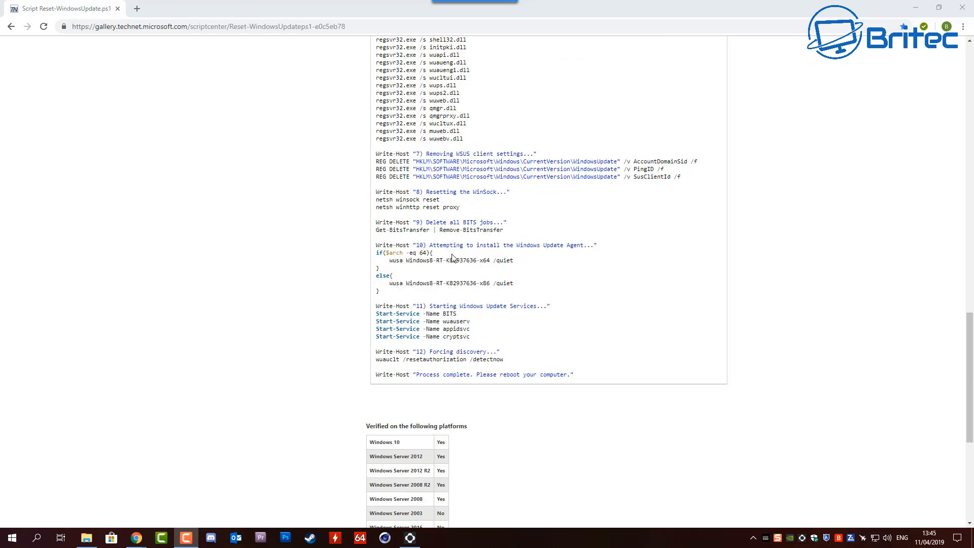
mouse_move(435, 273)
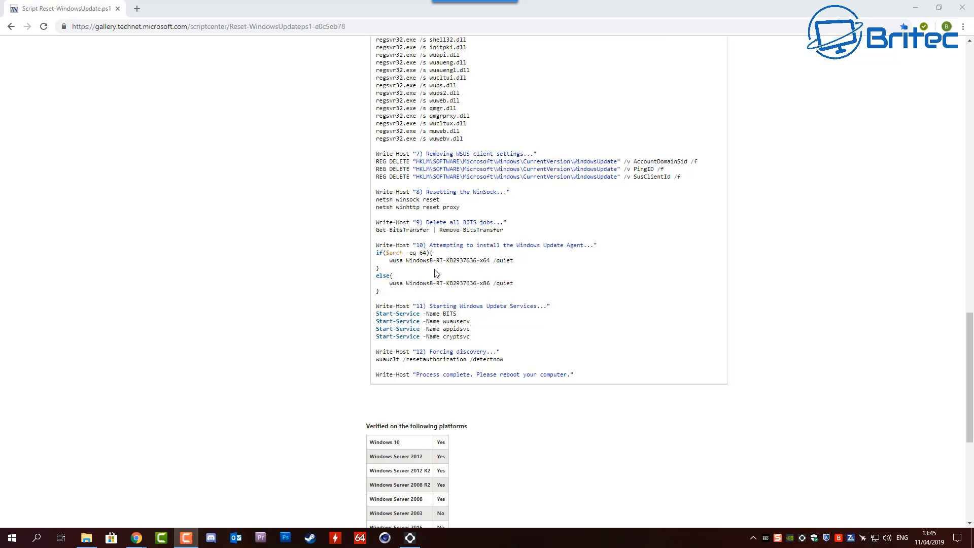
scroll(up, 3)
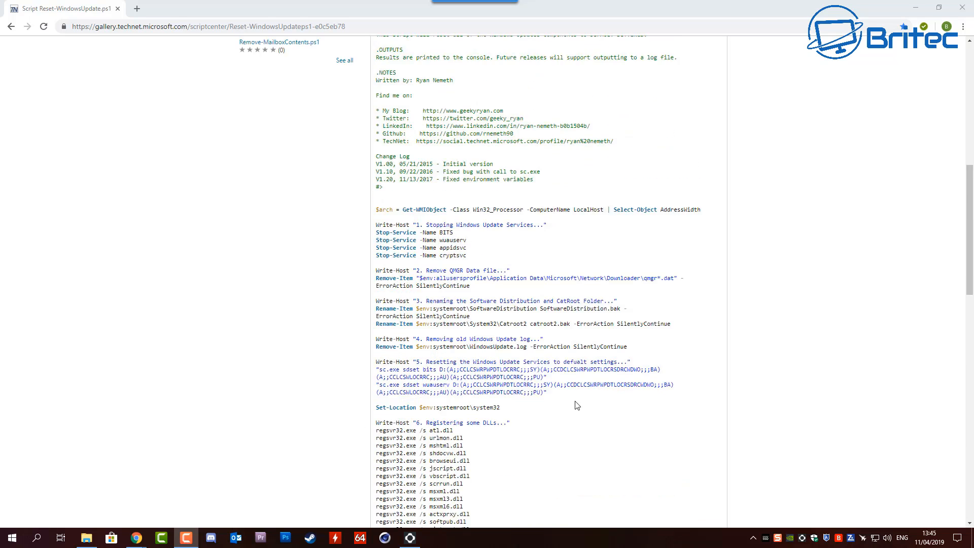
scroll(up, 3)
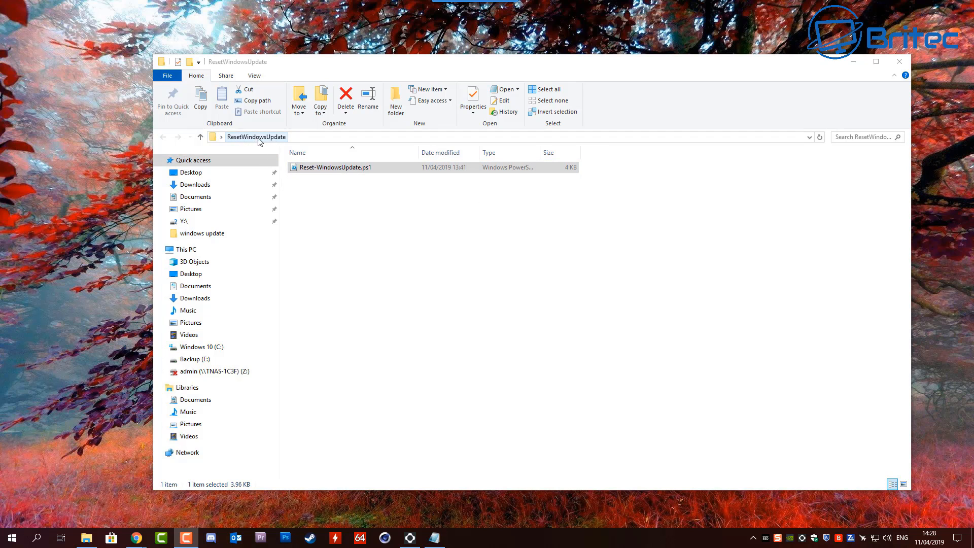
mouse_move(343, 179)
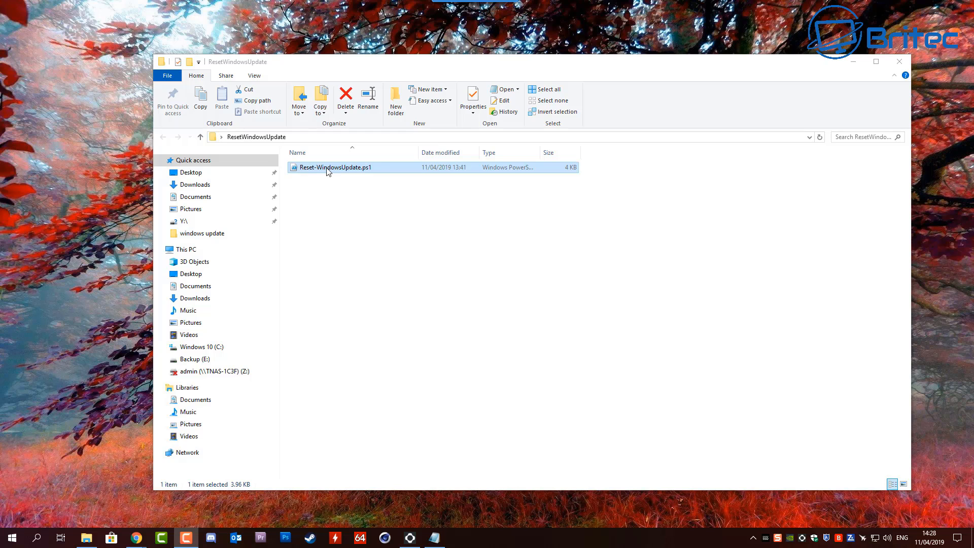
- Bring up the File menu's Open Windows PowerShell options for the ResetWindowsUpdate folder
right_click(335, 168)
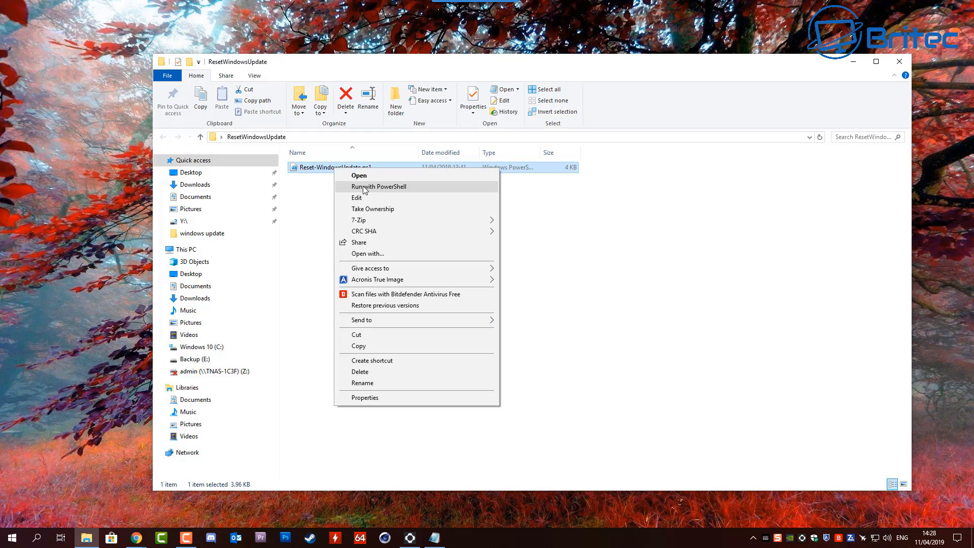
mouse_move(372, 189)
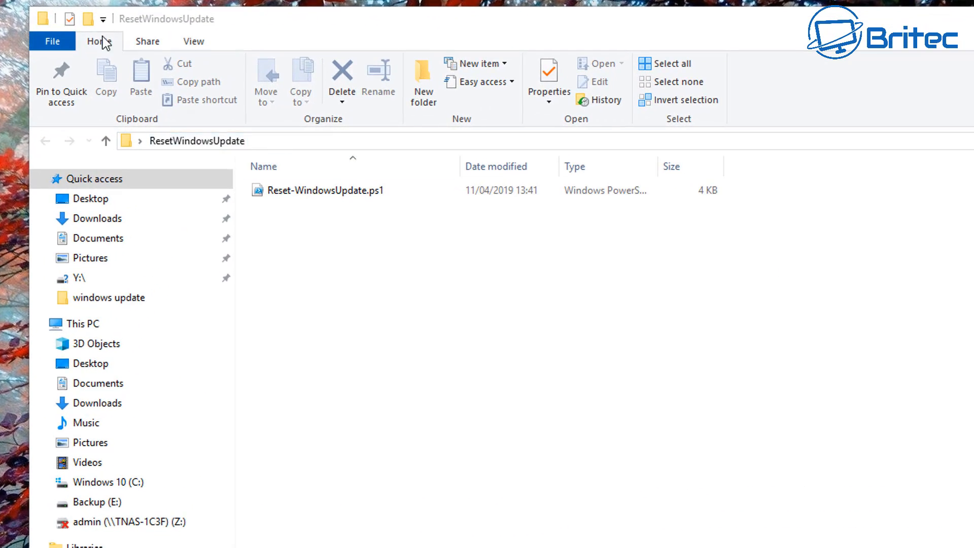
click(51, 40)
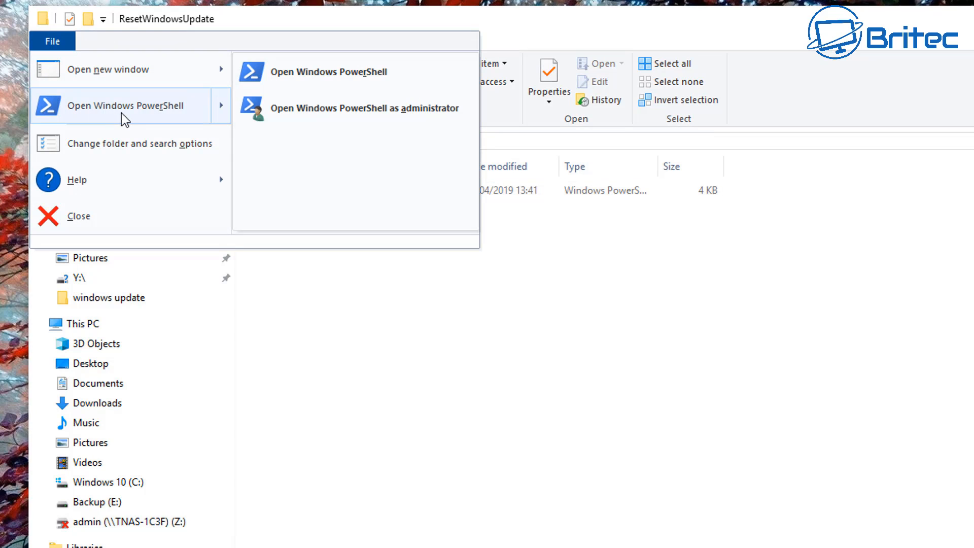
mouse_move(293, 121)
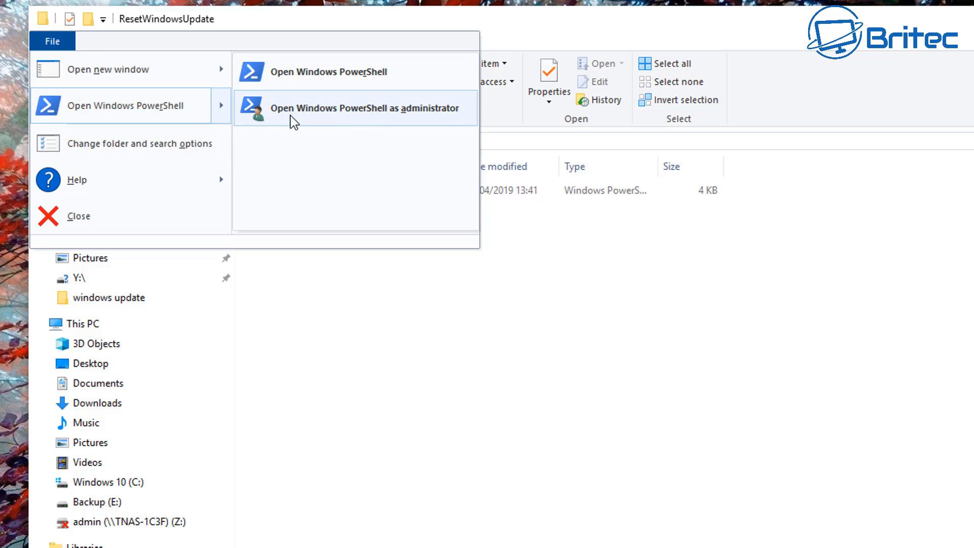
mouse_move(393, 116)
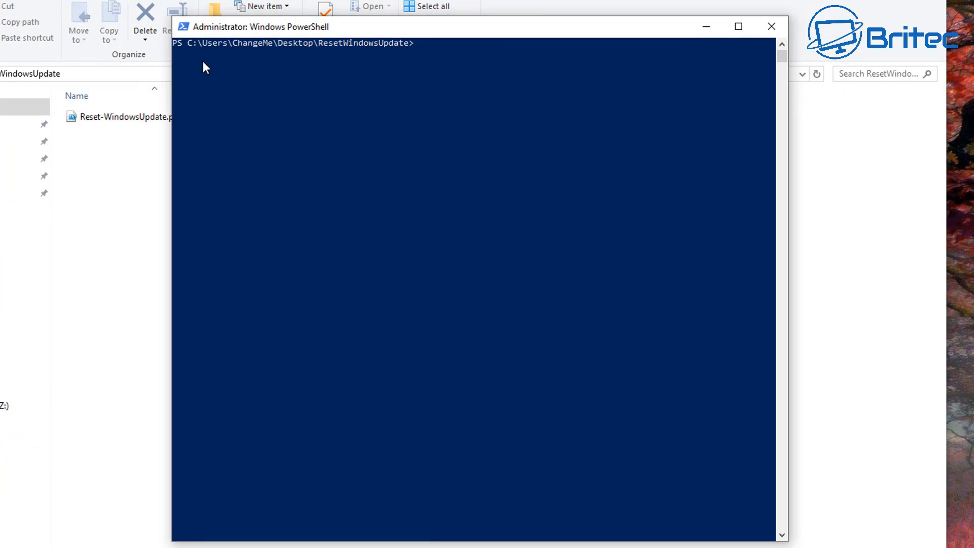
mouse_move(415, 81)
text(Set-ExecutionPolicy Unrestricted)
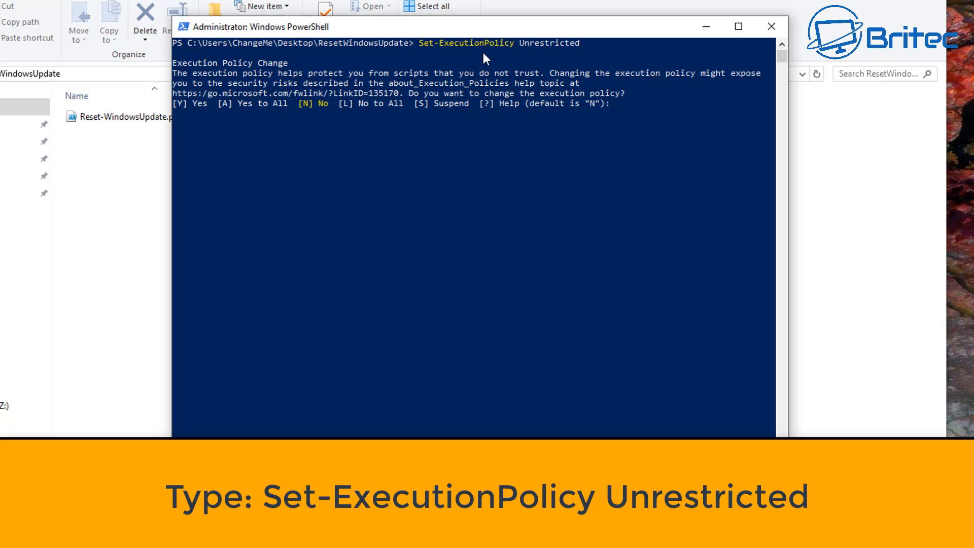
mouse_move(468, 56)
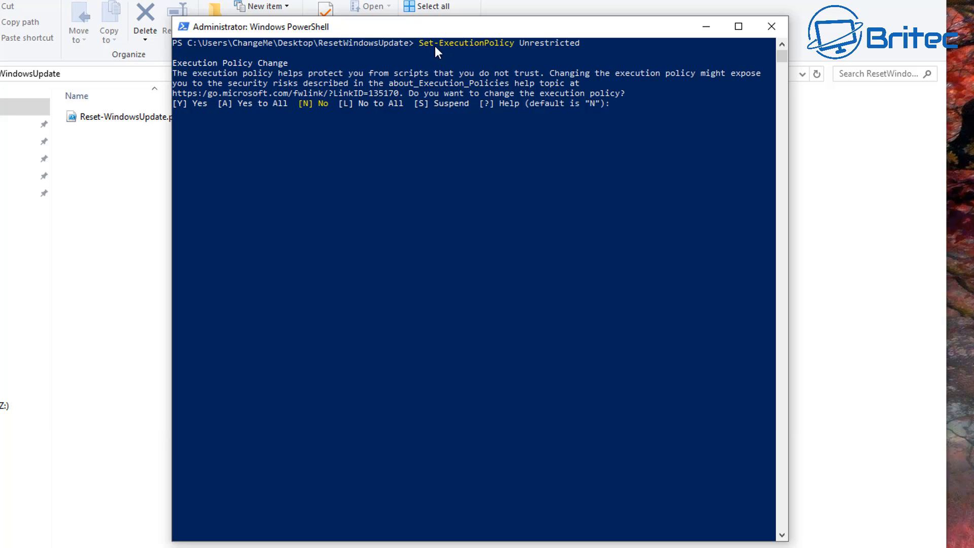
mouse_move(548, 54)
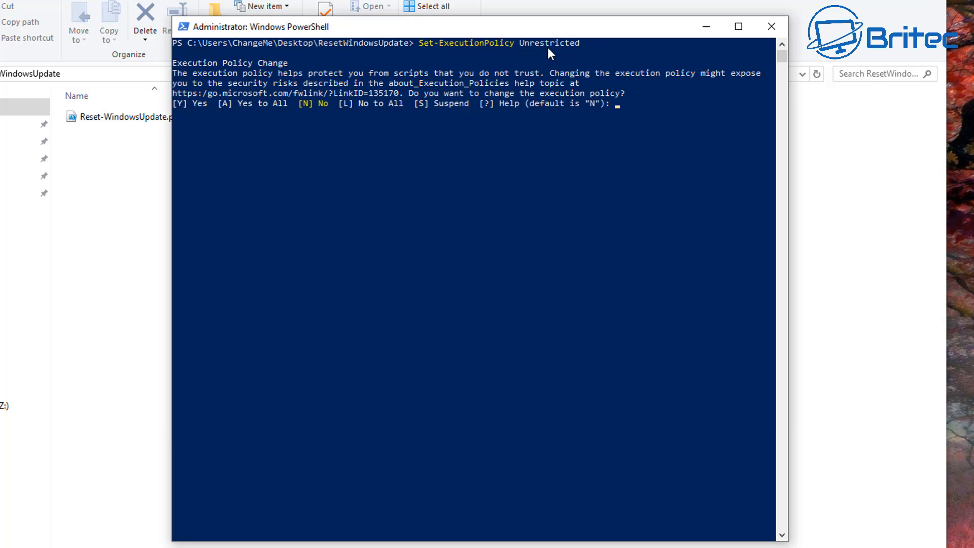
mouse_move(475, 173)
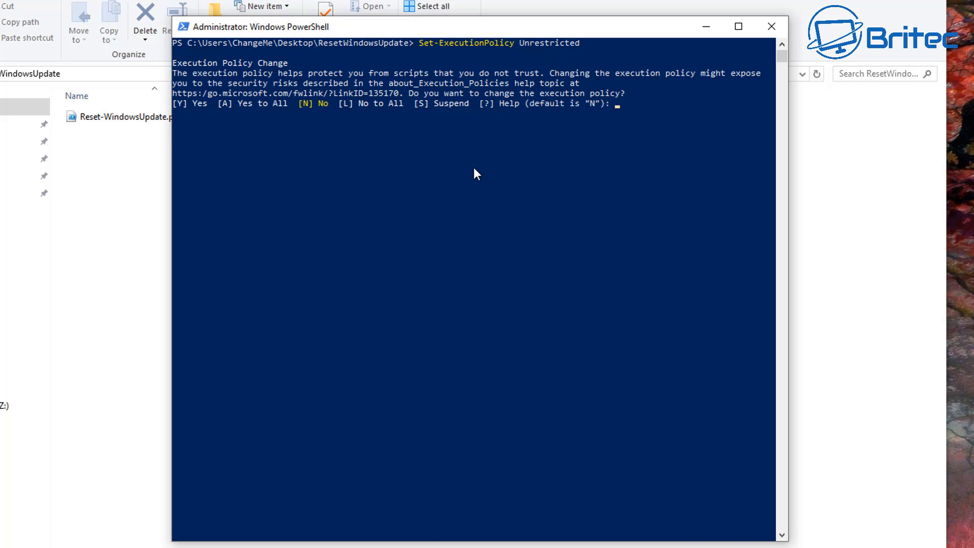
- Answer A (Yes to All) to set the execution policy Unrestricted and run ./Reset-WindowsUpdate.ps1
text(A)
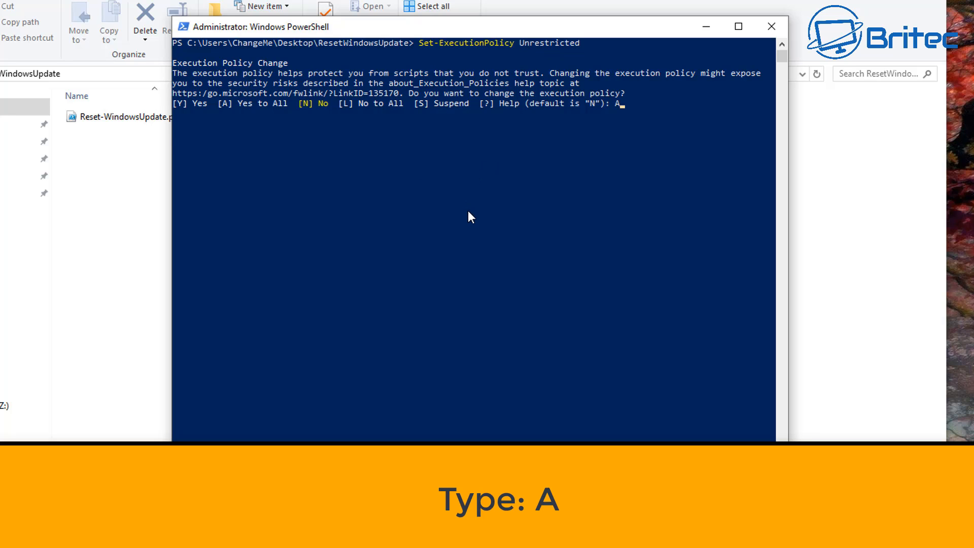
mouse_move(248, 114)
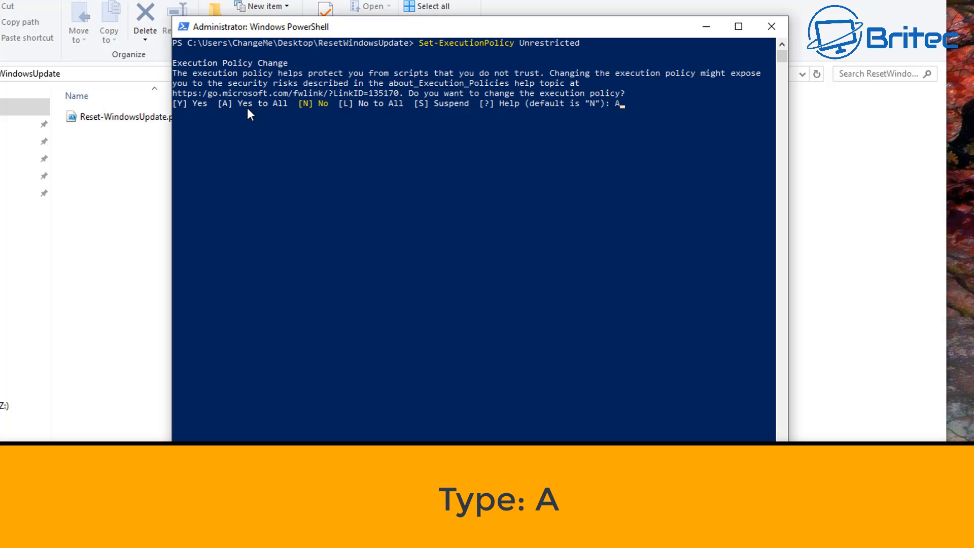
key(Return)
text(./Reset-WindowsUpdate.ps1)
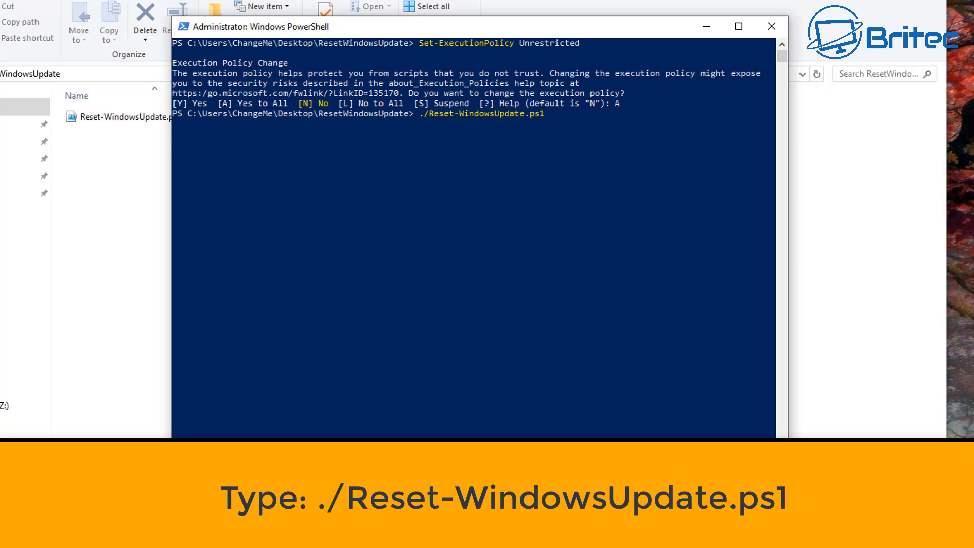
key(Return)
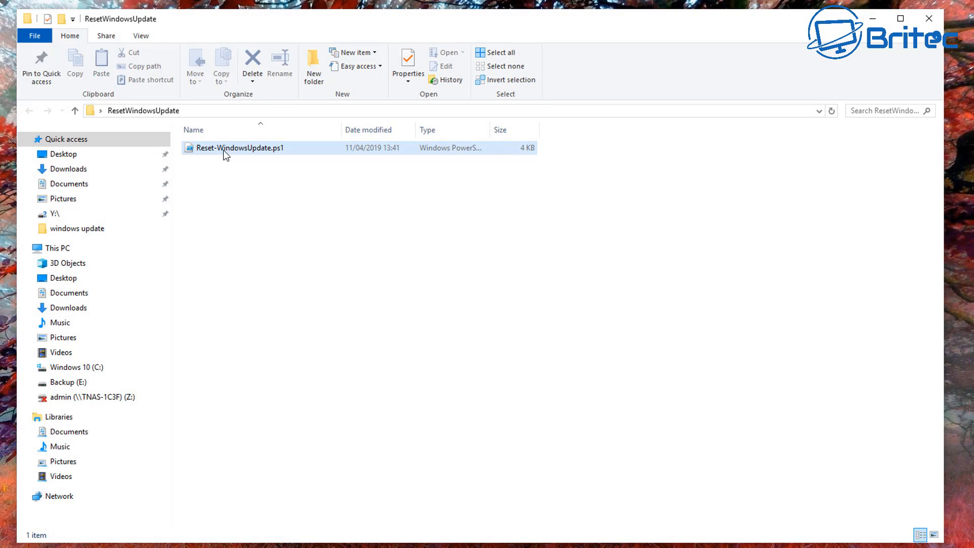
- Read Reset-WindowsUpdate.ps1 in Notepad down through the WinSock reset and Update Agent sections
double_click(239, 147)
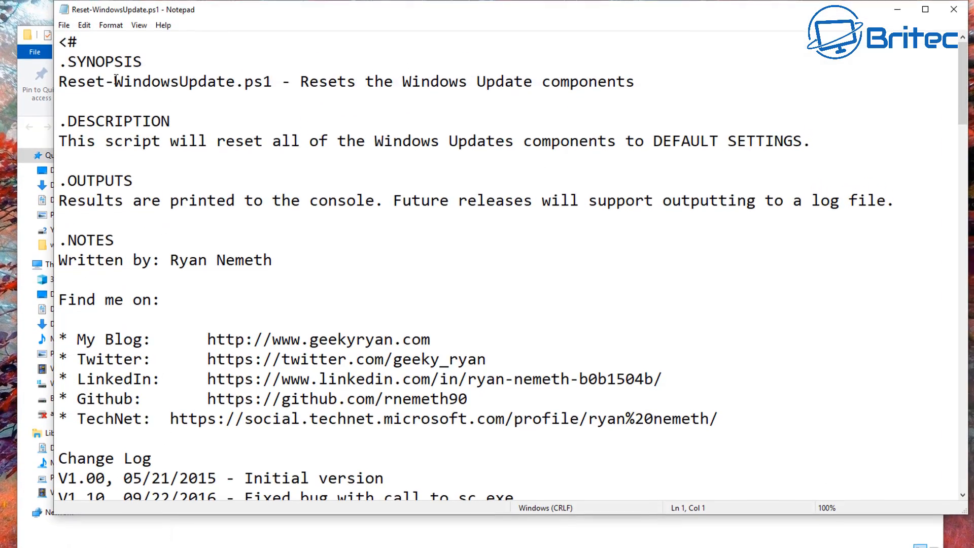
scroll(down, 3)
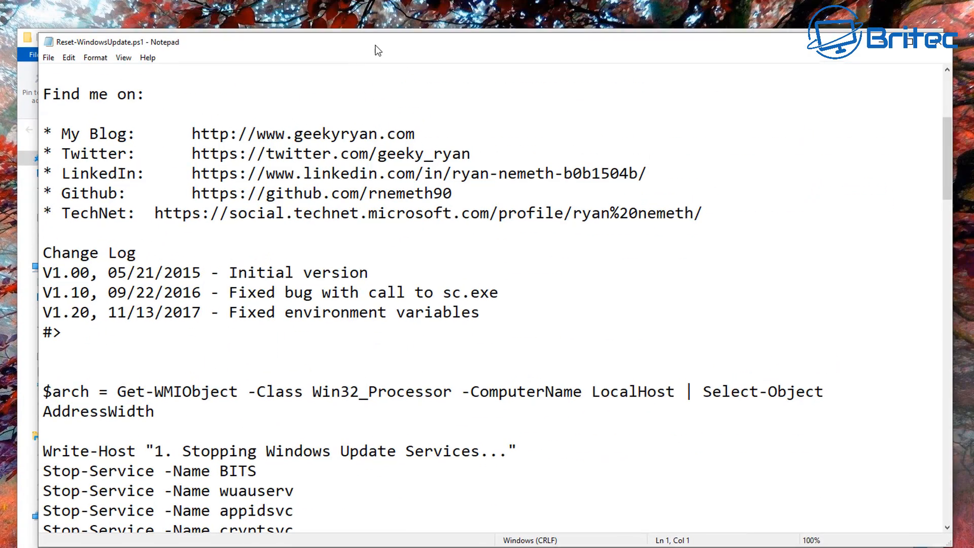
scroll(down, 3)
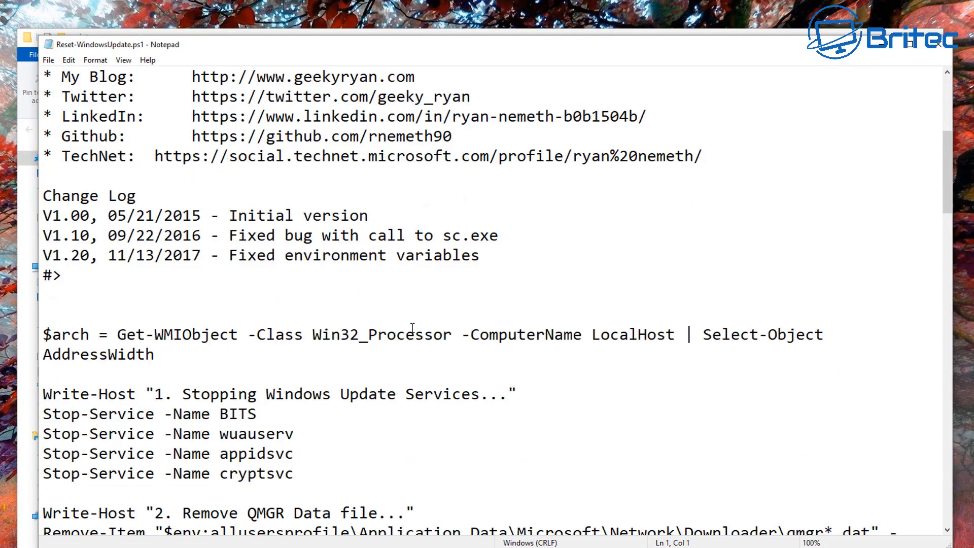
scroll(down, 3)
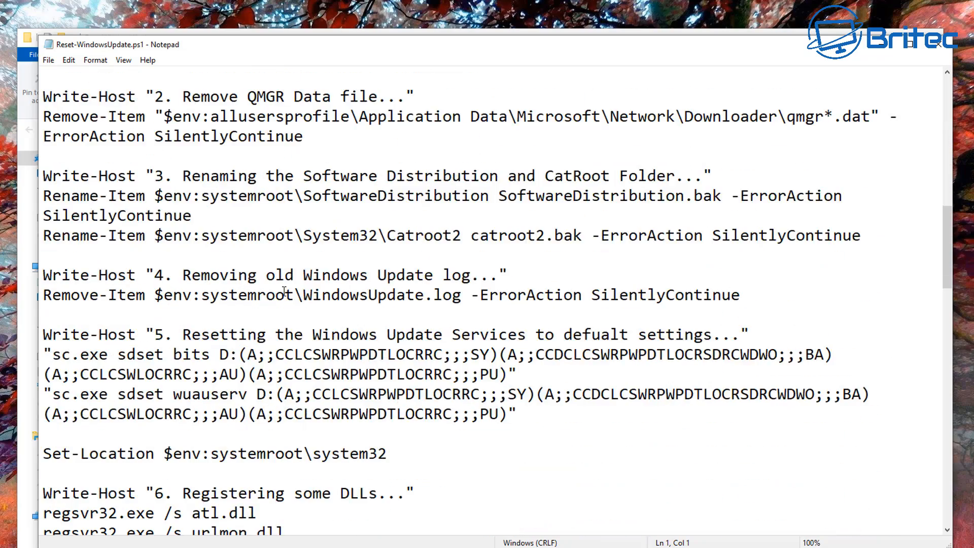
scroll(down, 3)
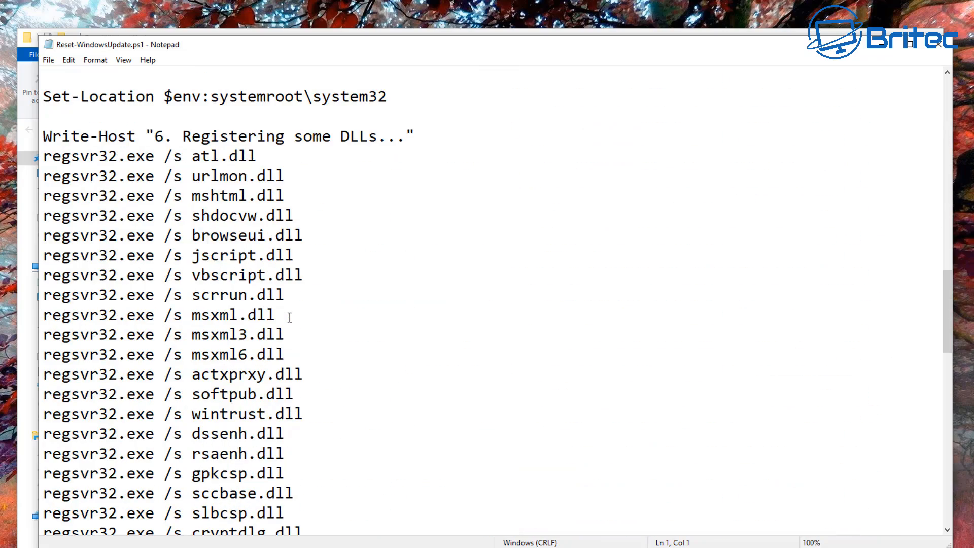
scroll(down, 3)
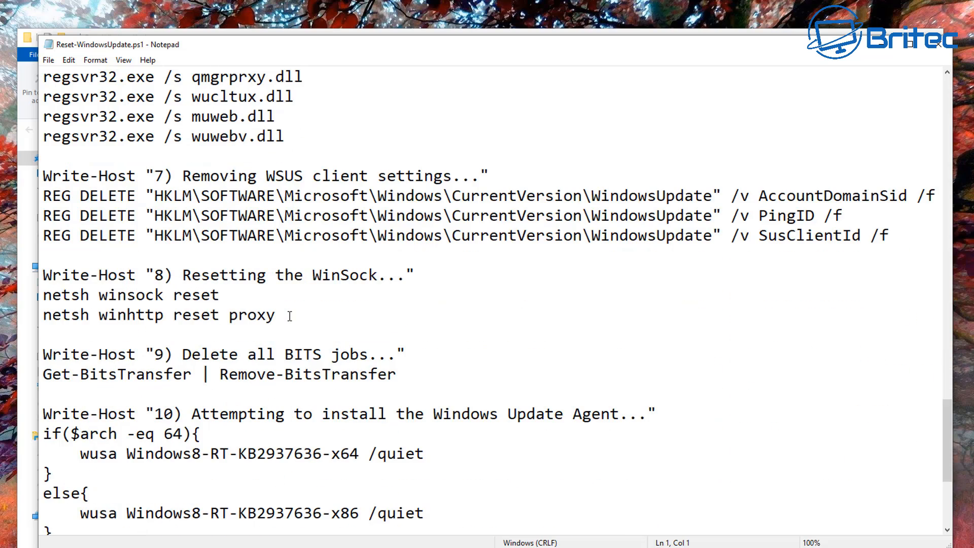
mouse_move(944, 51)
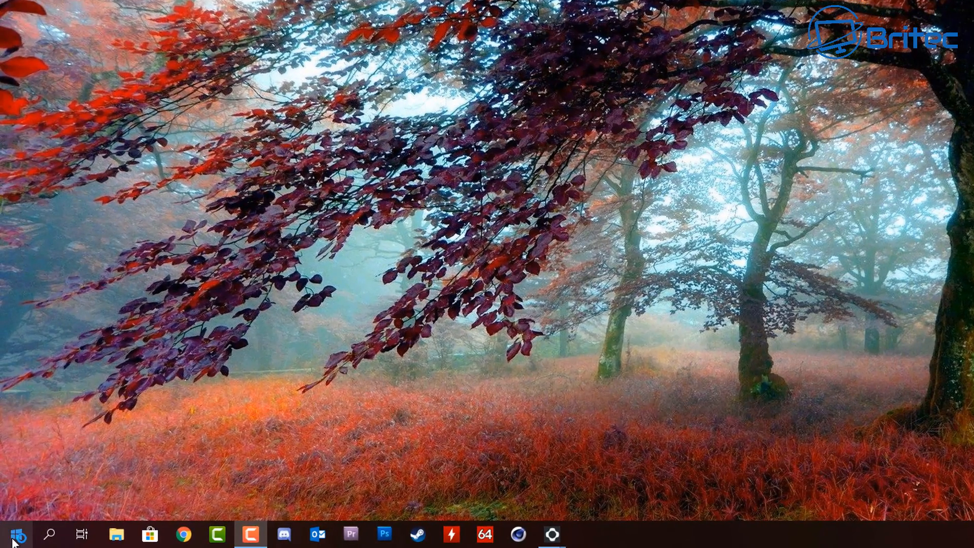
- Reach Windows Update via Start > Settings > Update & Security, now listing updates downloading and pending
click(13, 534)
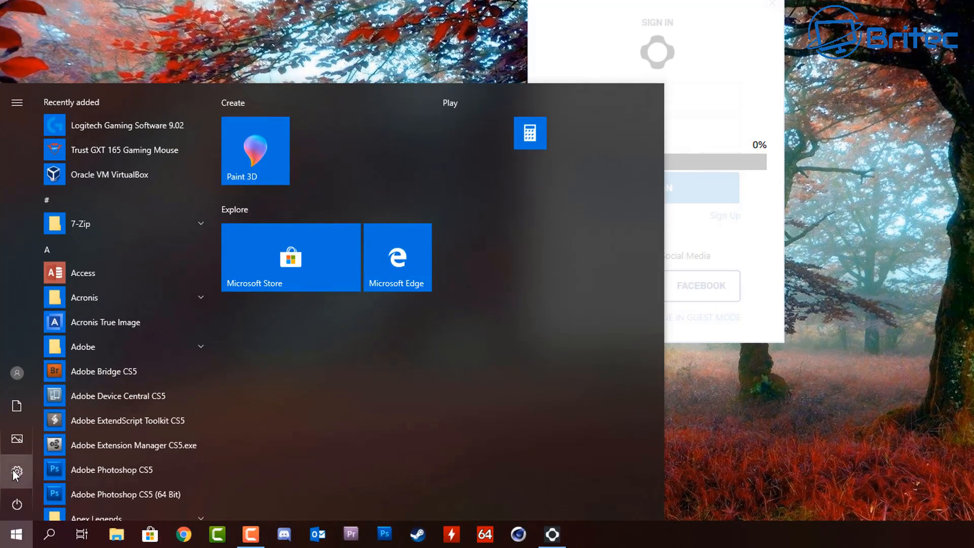
click(17, 473)
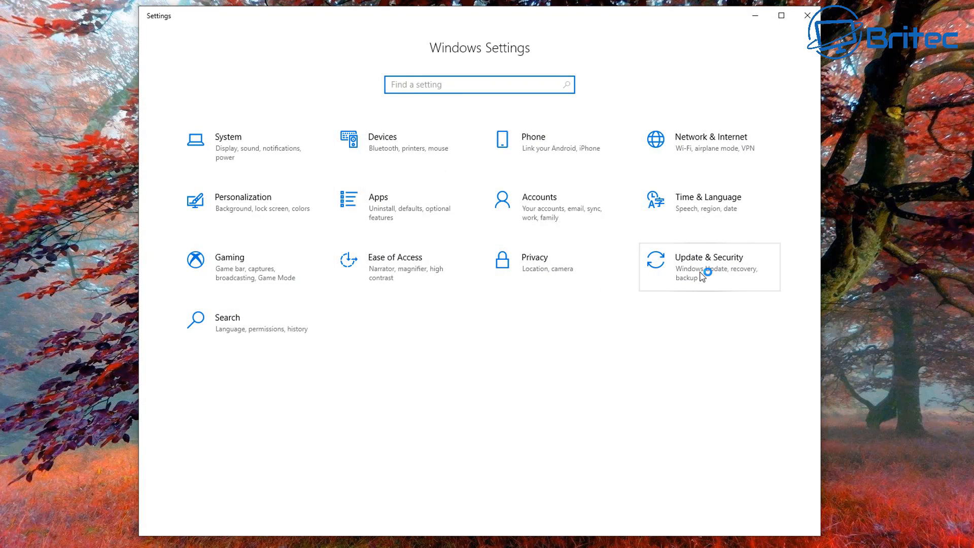
click(709, 256)
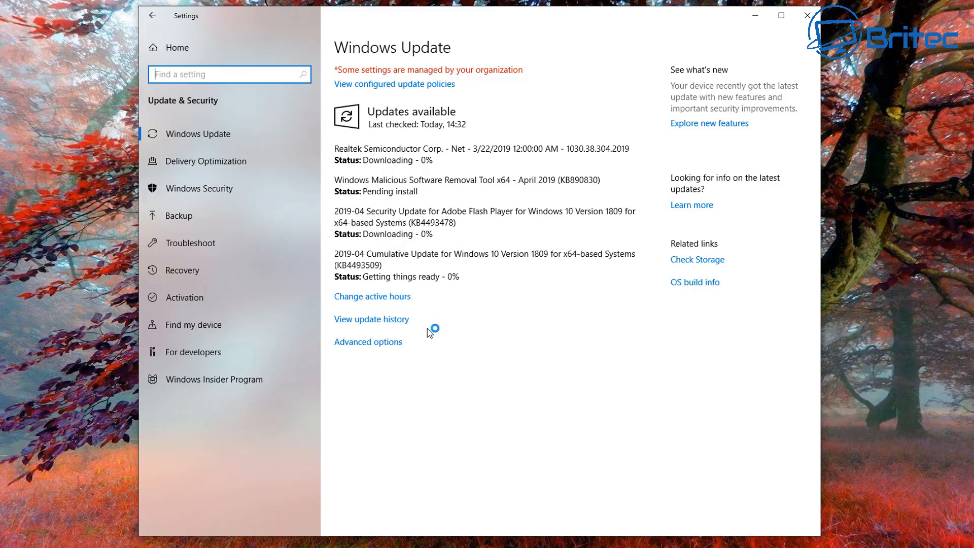
mouse_move(447, 292)
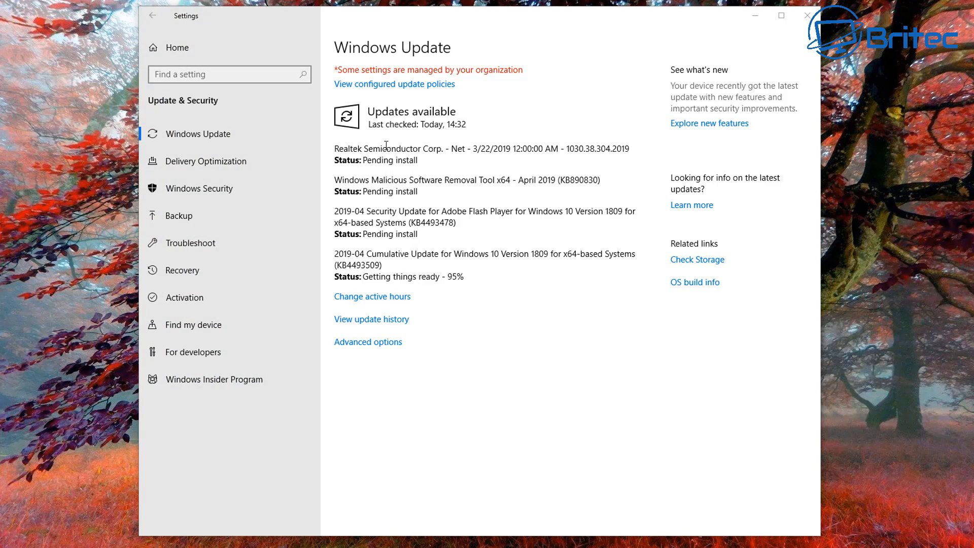
mouse_move(448, 137)
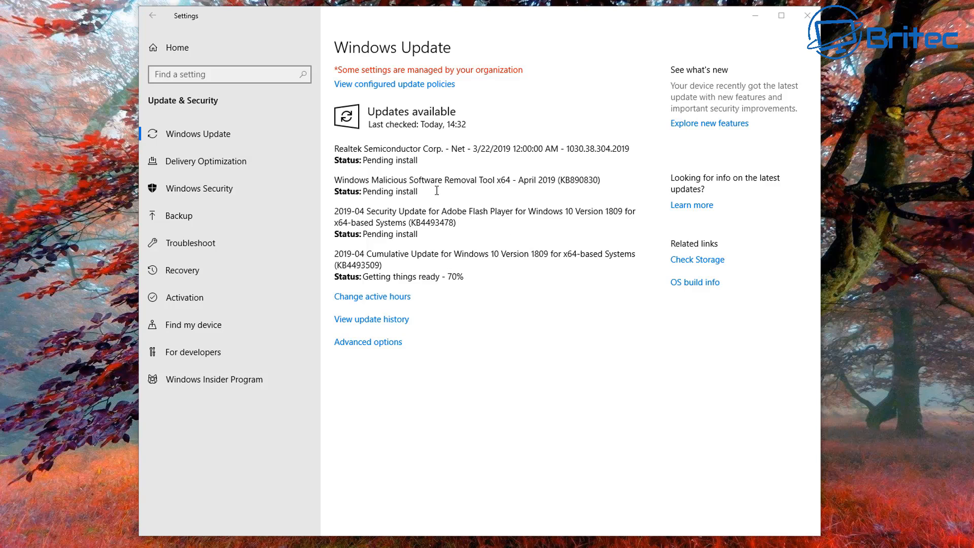
mouse_move(831, 173)
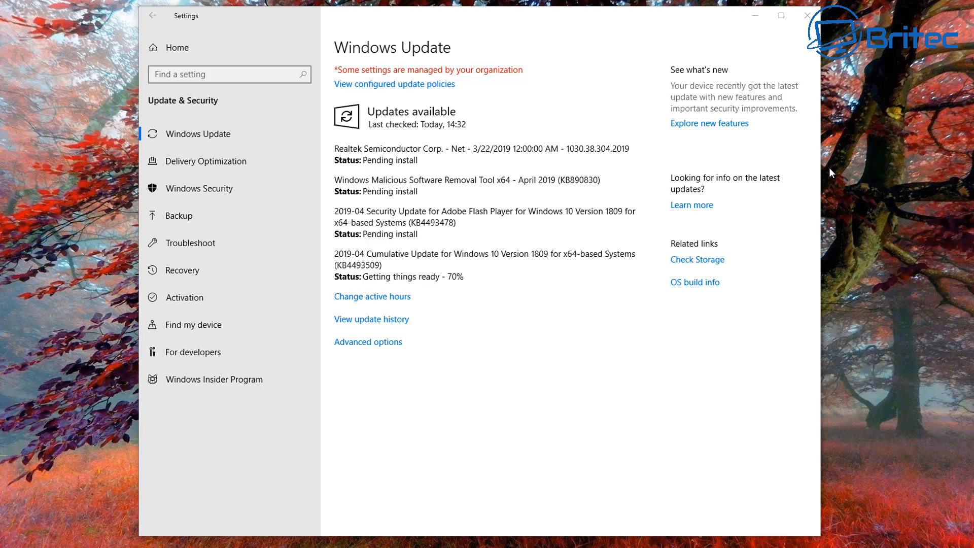
mouse_move(663, 384)
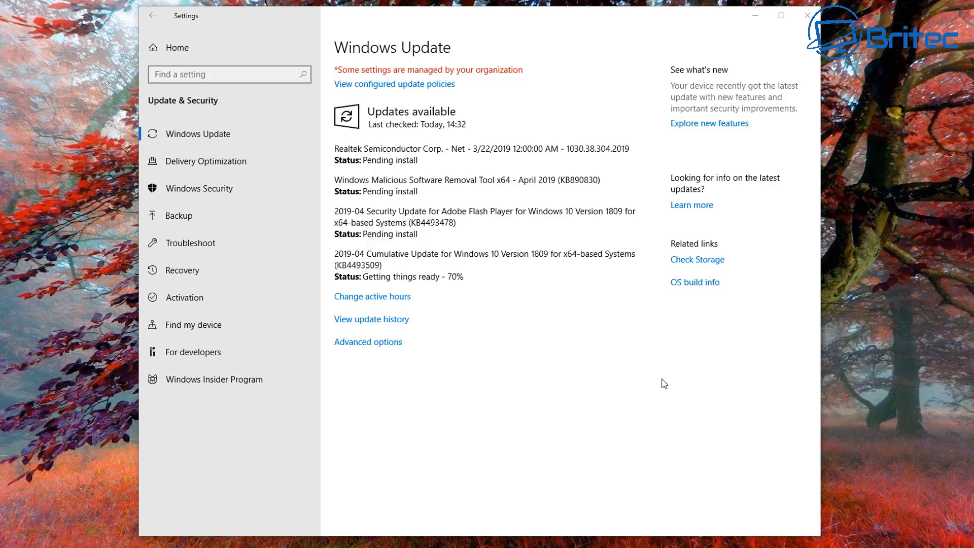
click(805, 15)
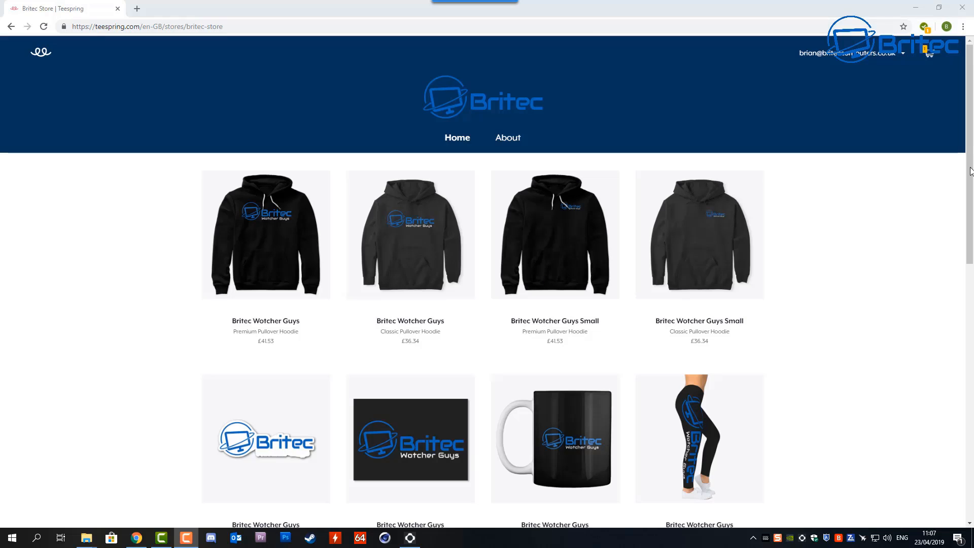
mouse_move(943, 177)
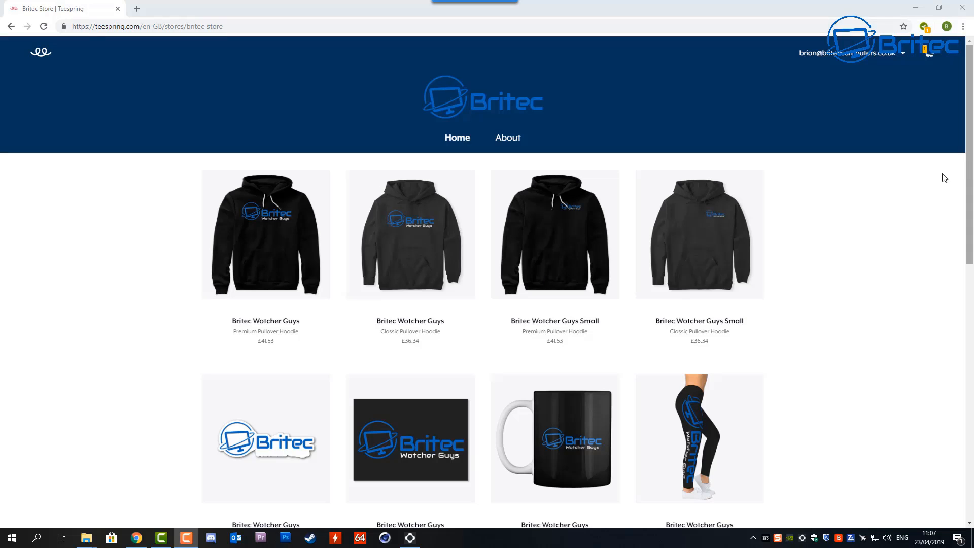
- View the Britec Wotcher Guys Small hoodie, then return to the store listing and browse further down
click(554, 234)
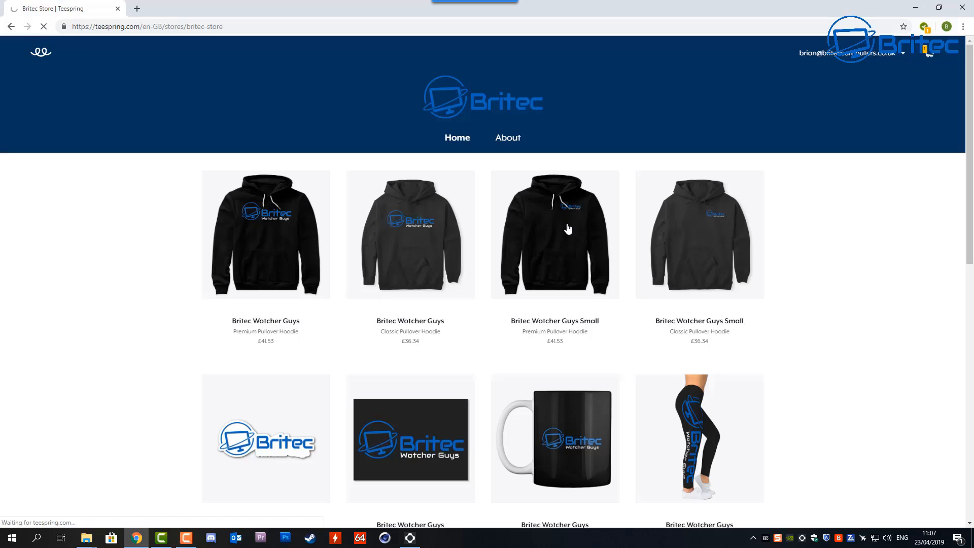
click(554, 234)
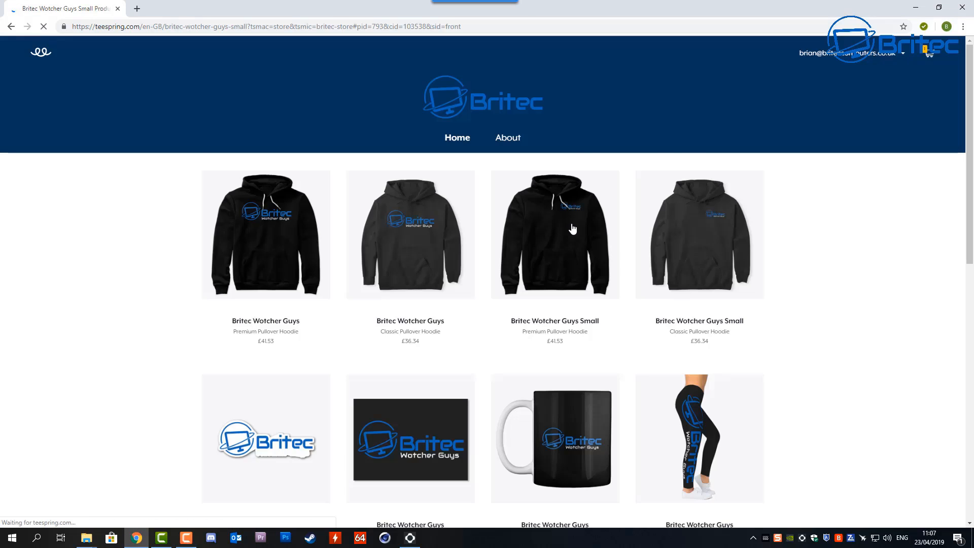
click(555, 235)
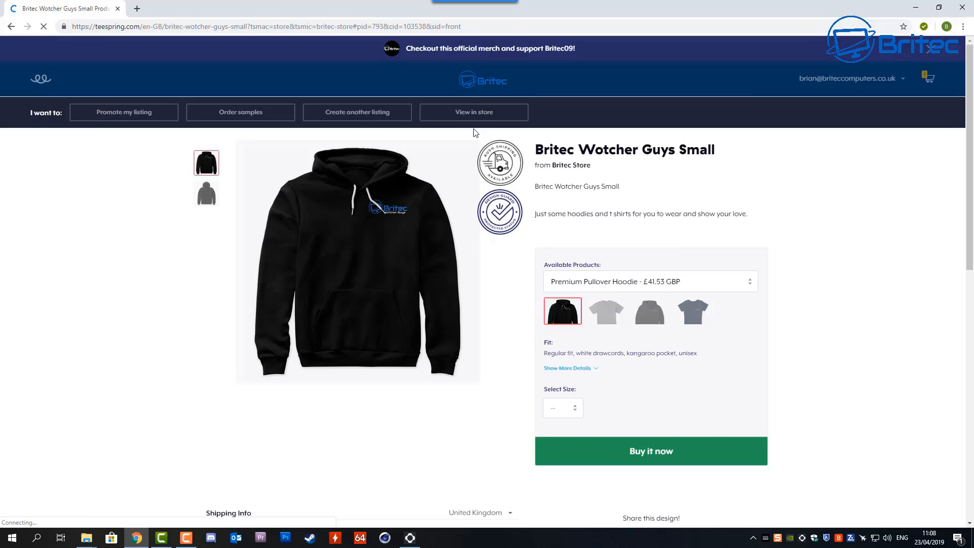
click(474, 111)
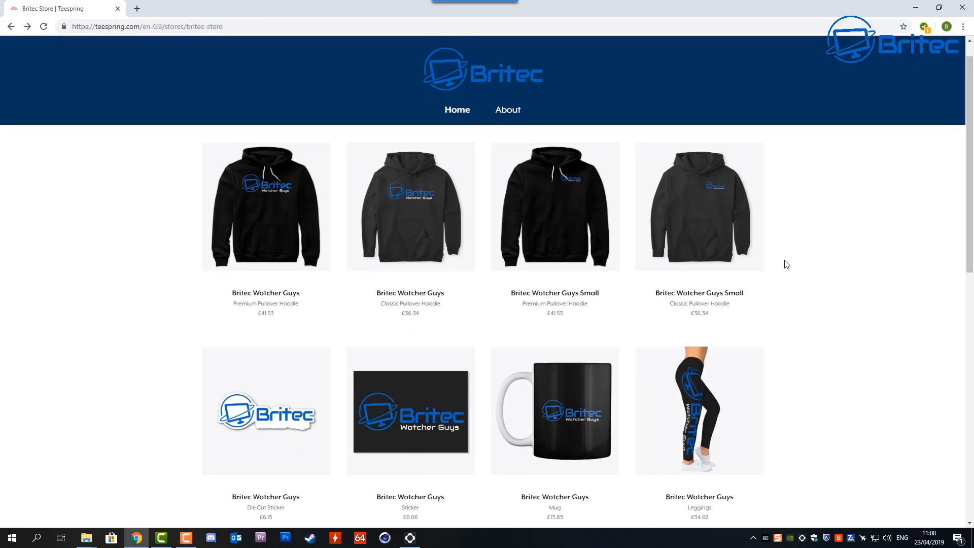
scroll(down, 3)
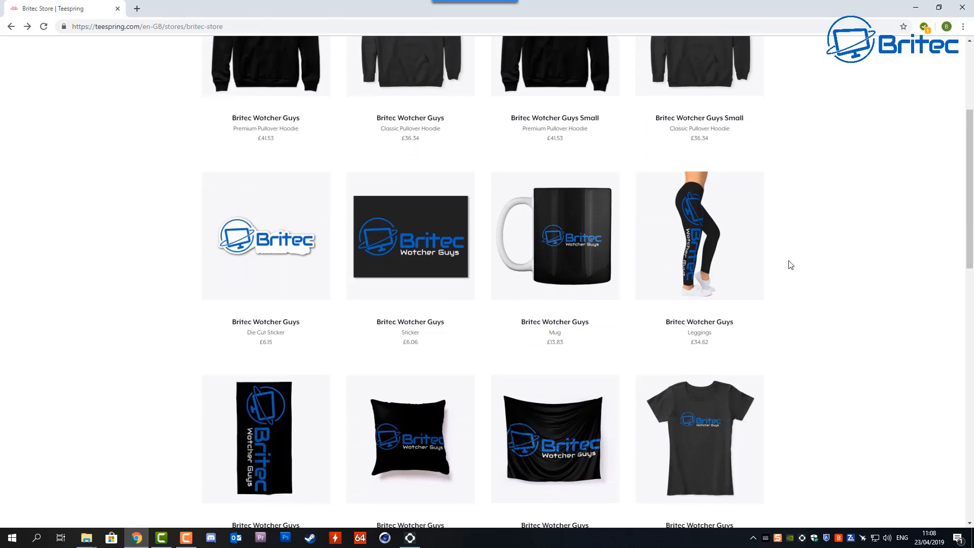
mouse_move(808, 261)
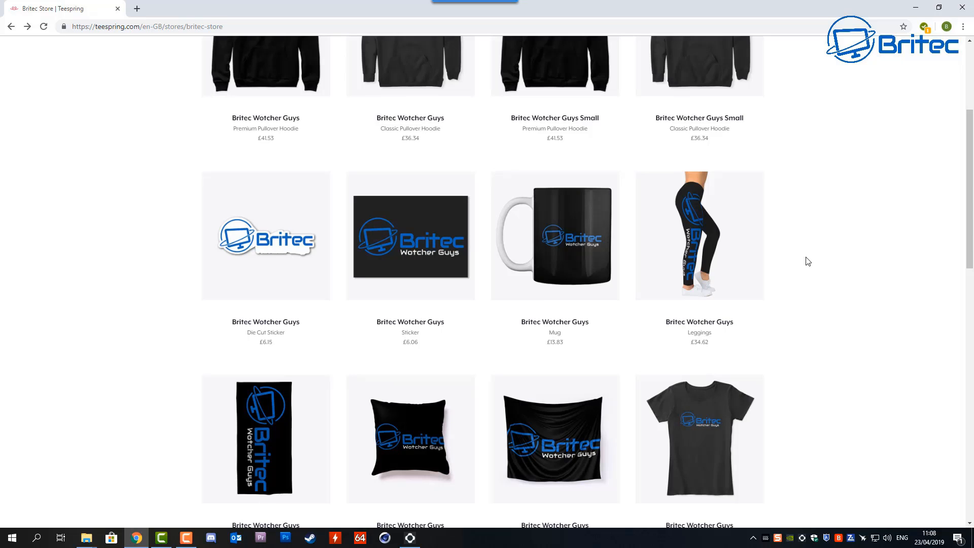
scroll(down, 3)
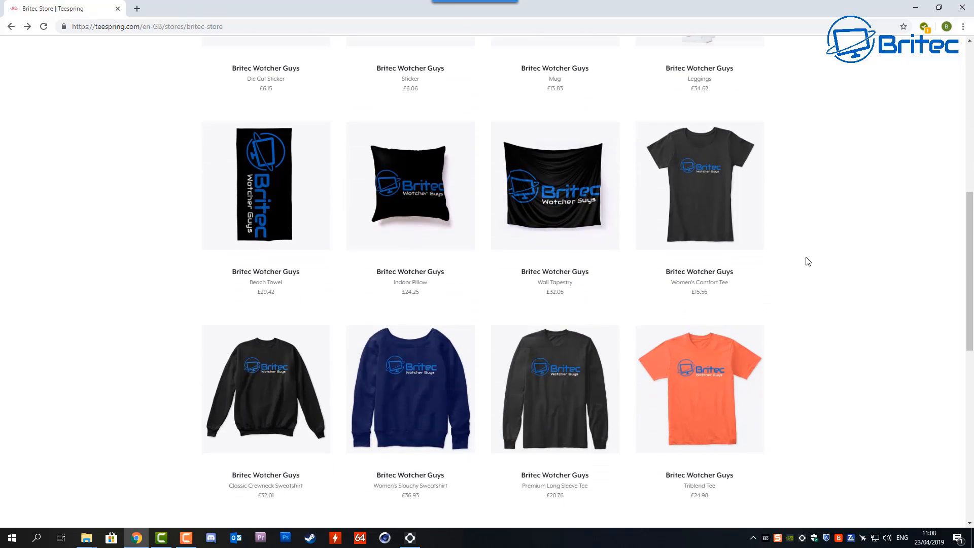
mouse_move(746, 344)
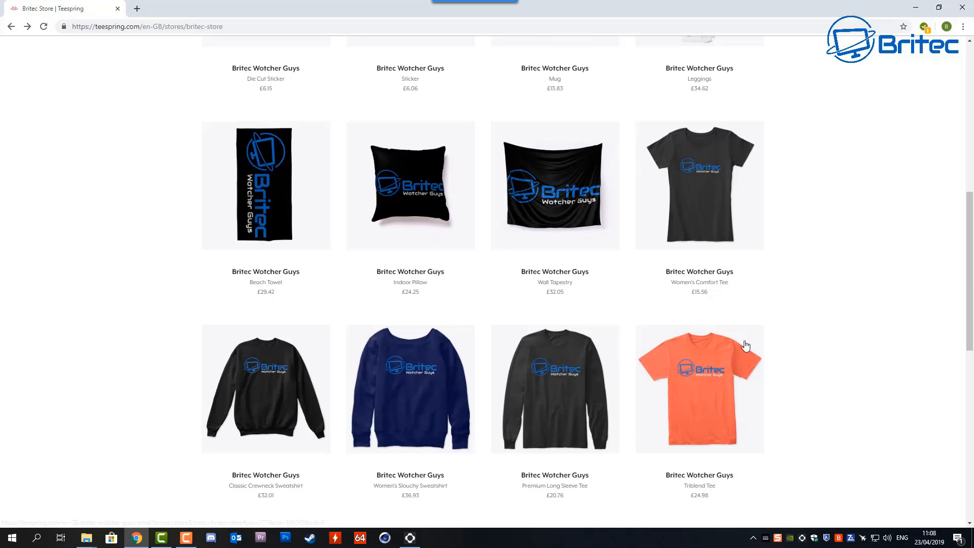
- View the orange Triblend Tee and preview it in black and dark blue
click(699, 389)
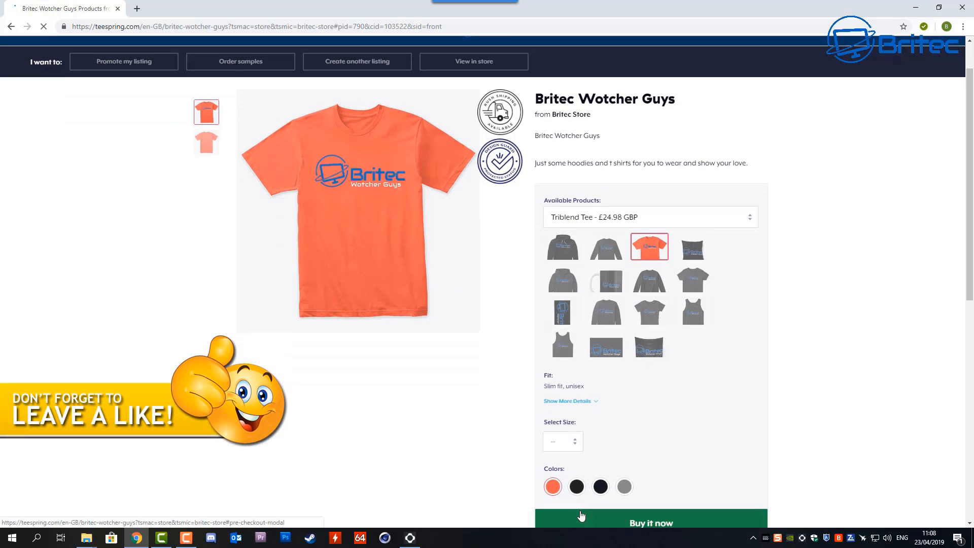
click(576, 486)
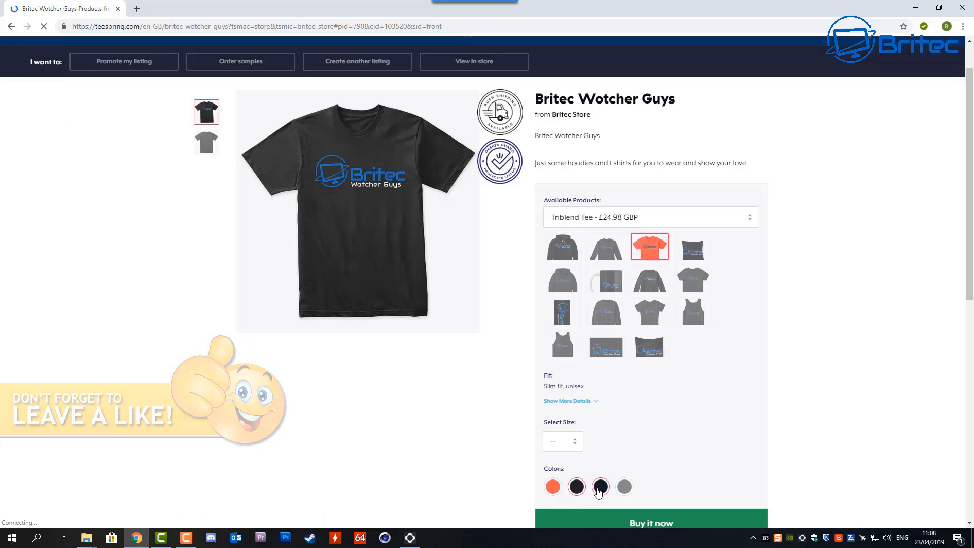
click(624, 486)
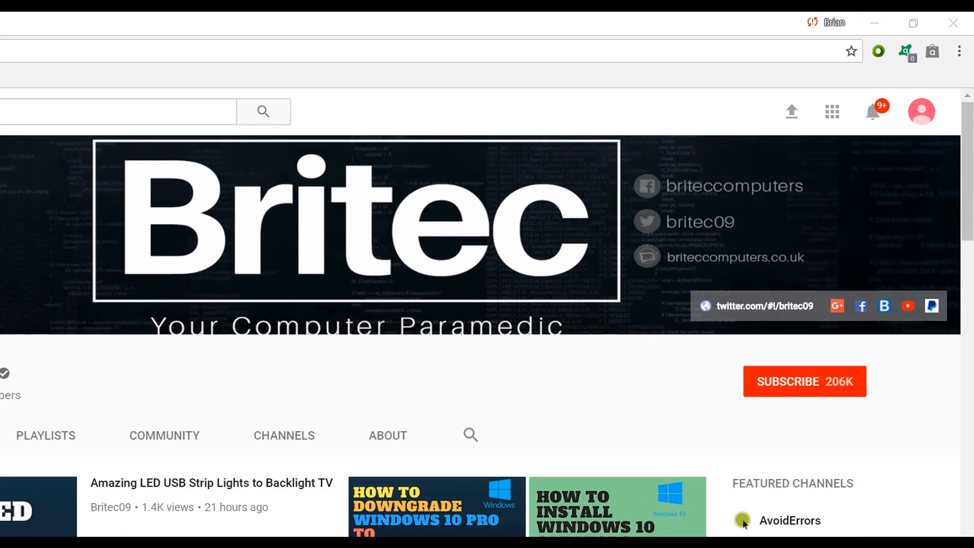
- Subscribe to the Britec09 YouTube channel
click(804, 381)
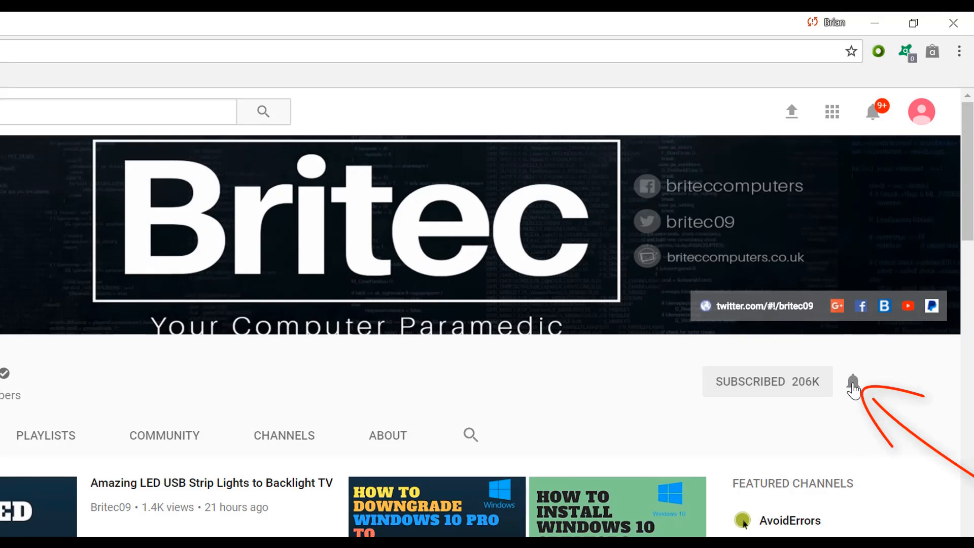
mouse_move(840, 462)
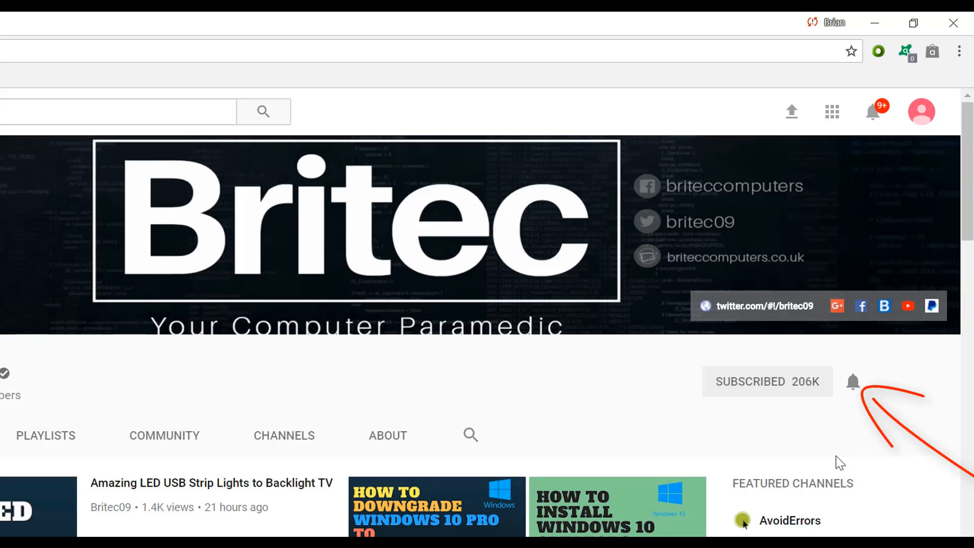